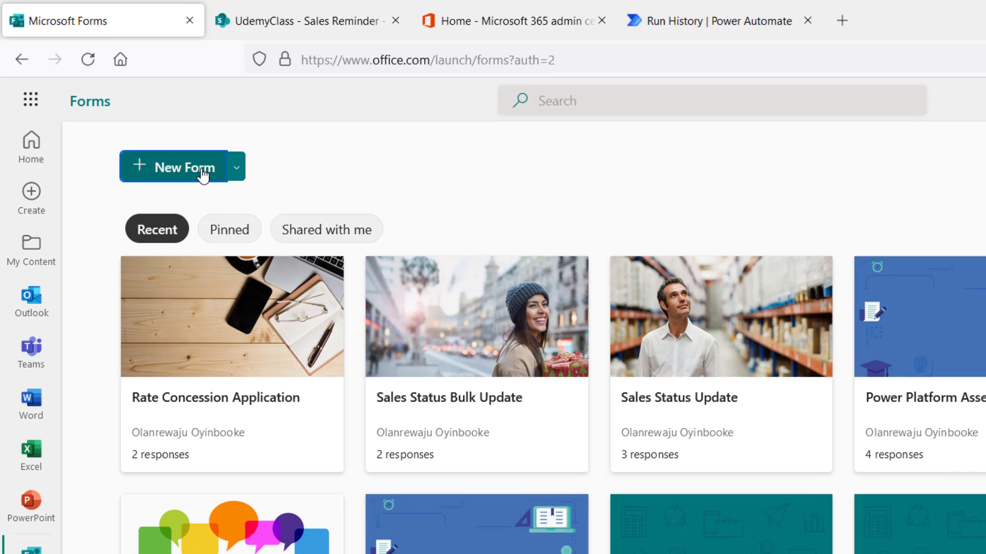
- Create a new blank form from the Forms home page
{"action": "left_click", "coordinate": [178, 167]}
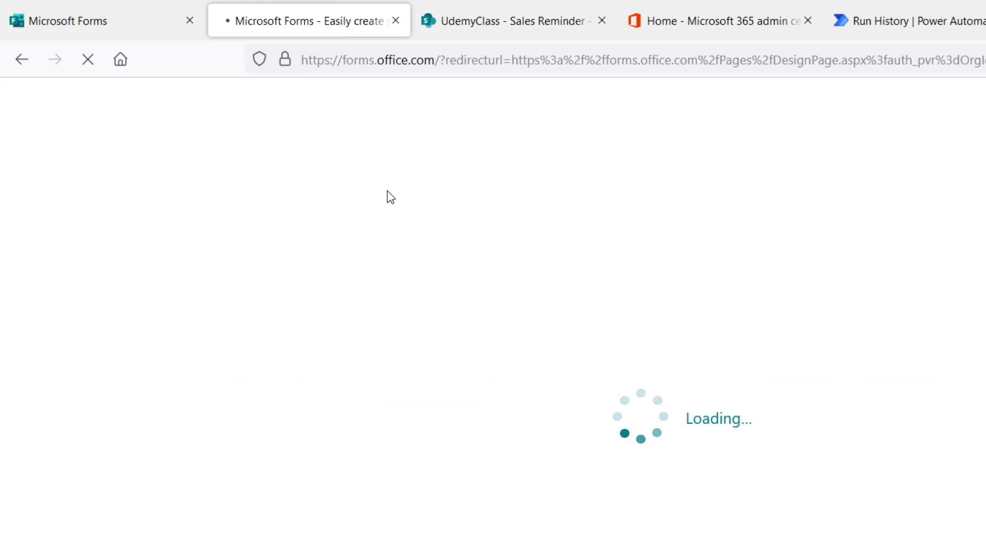
{"action": "left_click", "coordinate": [509, 20]}
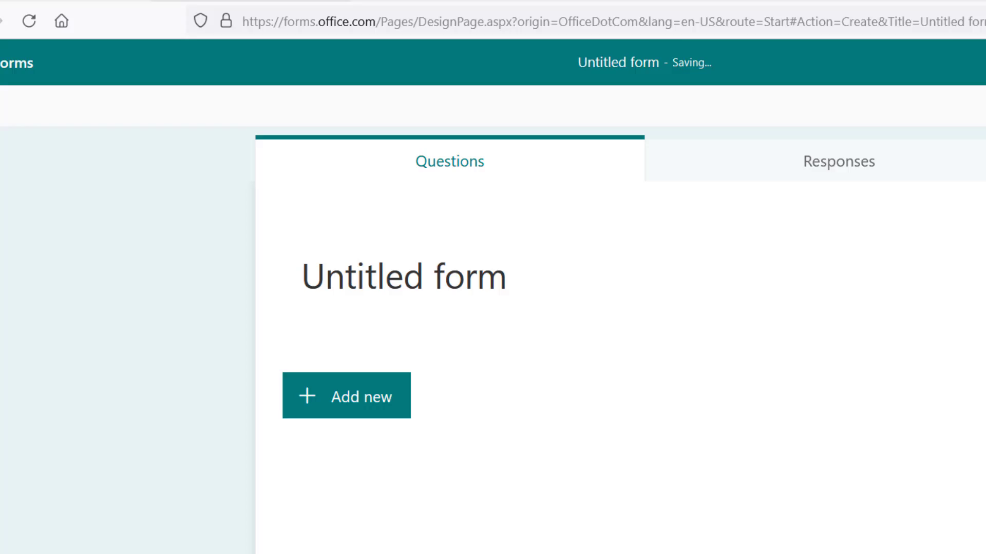
- Title the untitled form 'Order Placement'
{"action": "left_click", "coordinate": [403, 277]}
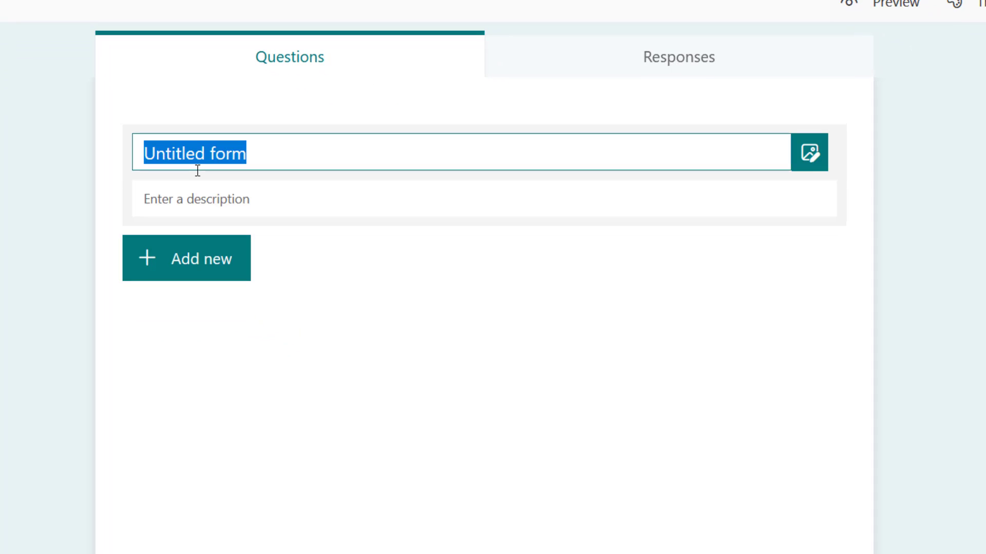
{"action": "type", "text": "Order"}
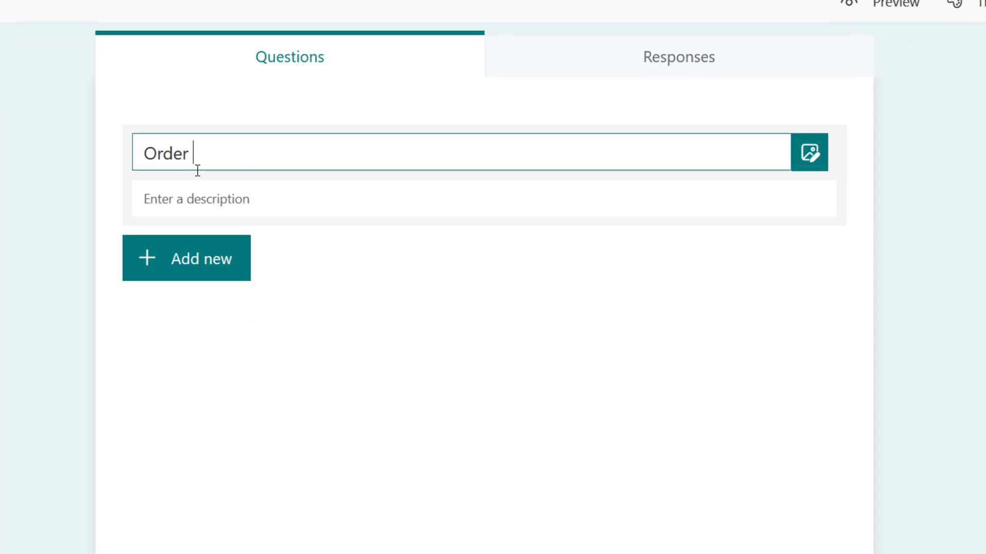
{"action": "type", "text": "Placement"}
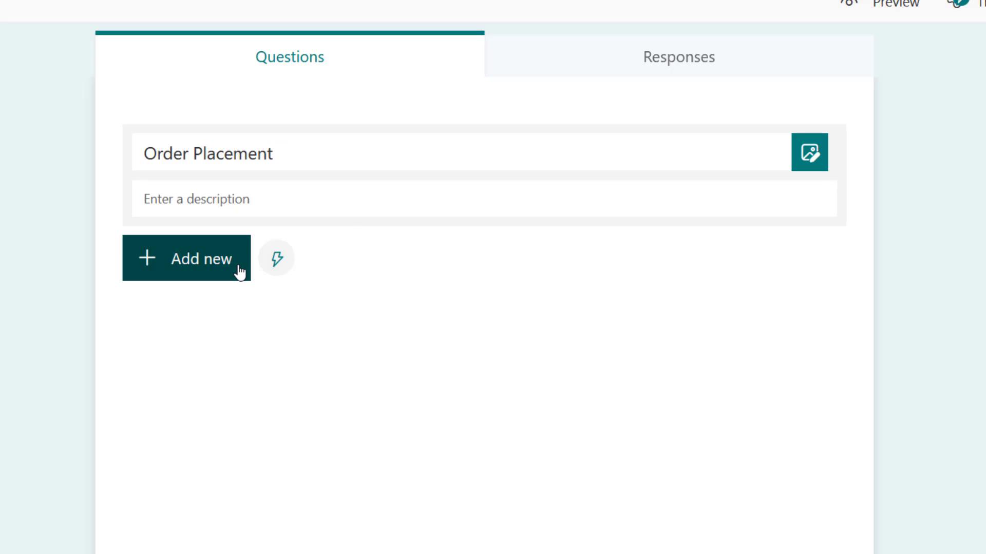
- Add the suggested First name, Last name and Mailing address text questions
{"action": "left_click", "coordinate": [186, 259]}
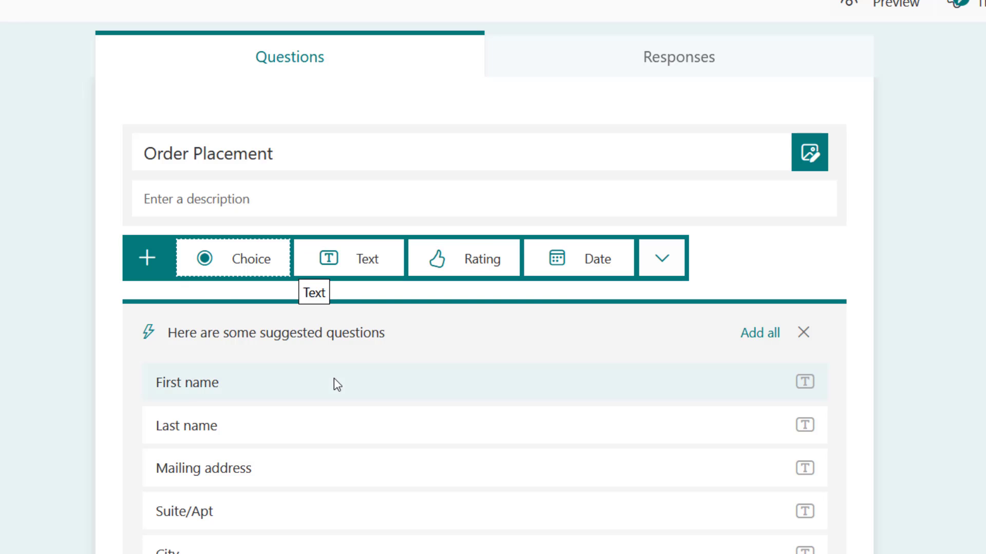
{"action": "scroll", "scroll_direction": "down", "scroll_amount": 3}
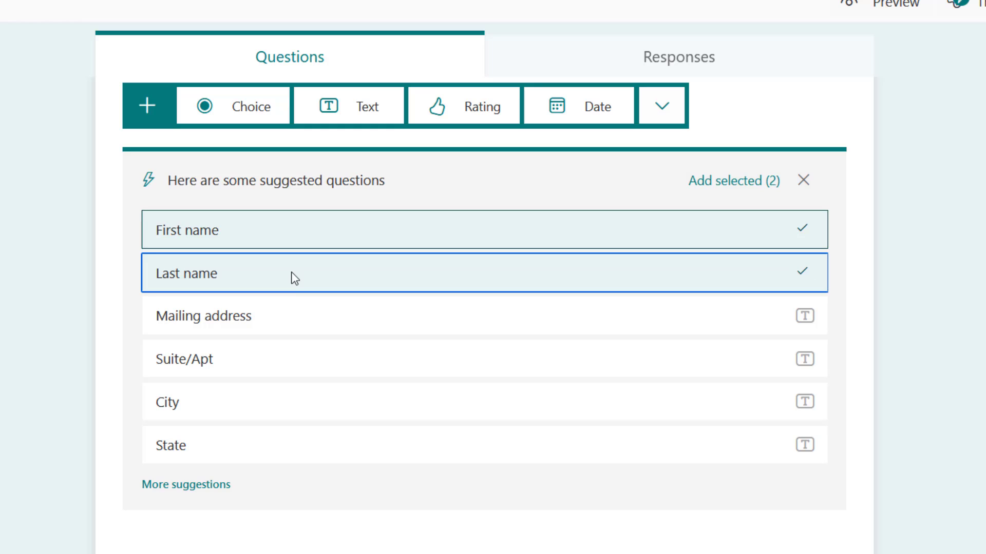
{"action": "mouse_move", "coordinate": [286, 322]}
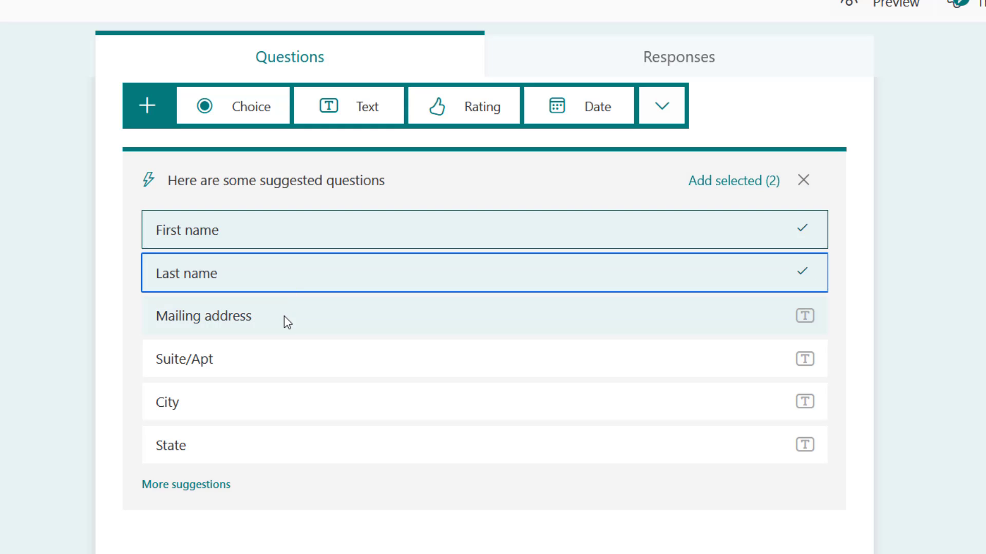
{"action": "left_click", "coordinate": [484, 315]}
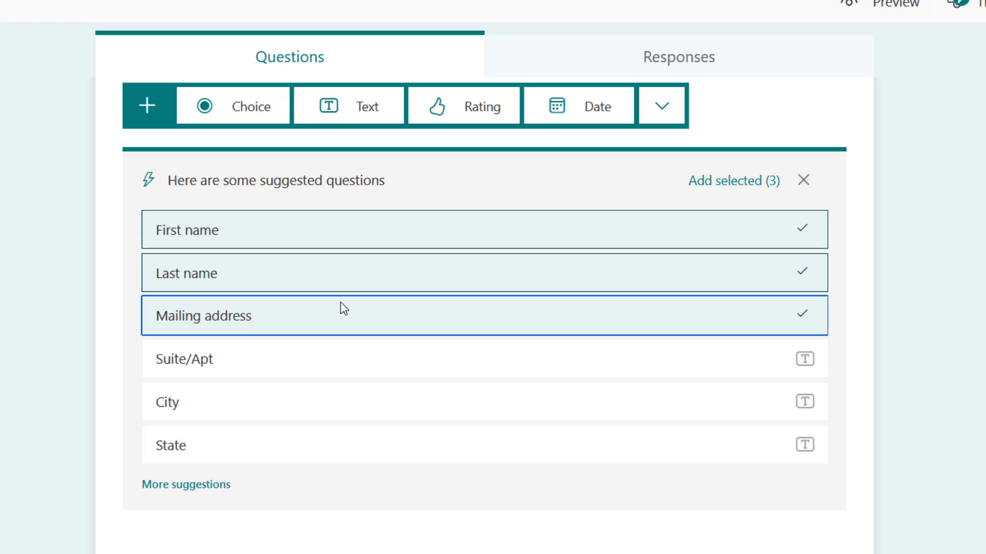
{"action": "mouse_move", "coordinate": [559, 254]}
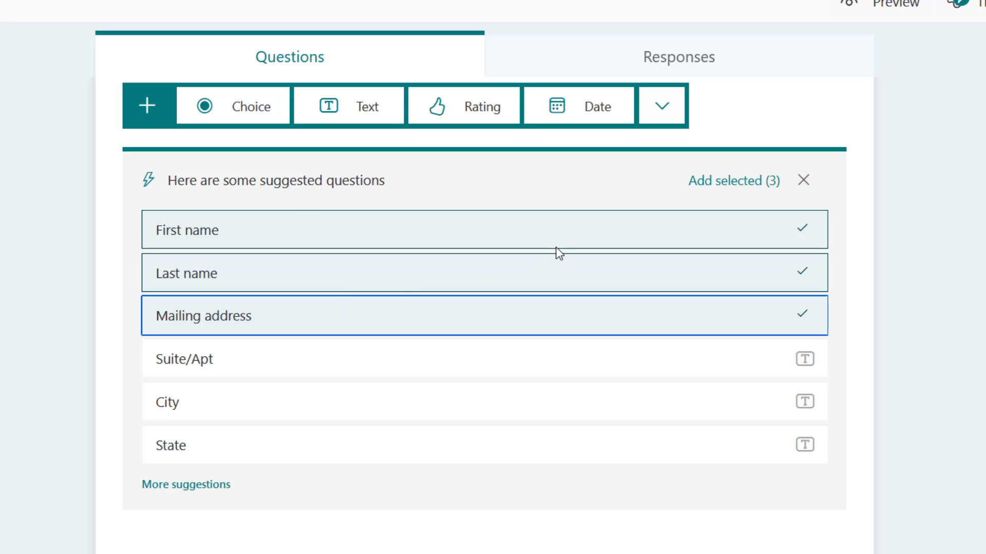
{"action": "mouse_move", "coordinate": [701, 243]}
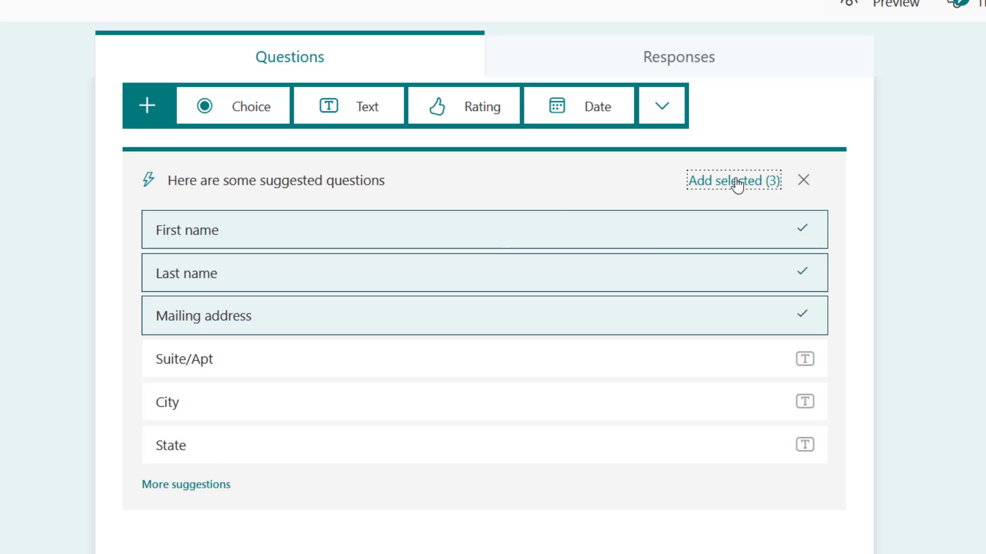
{"action": "left_click", "coordinate": [732, 181]}
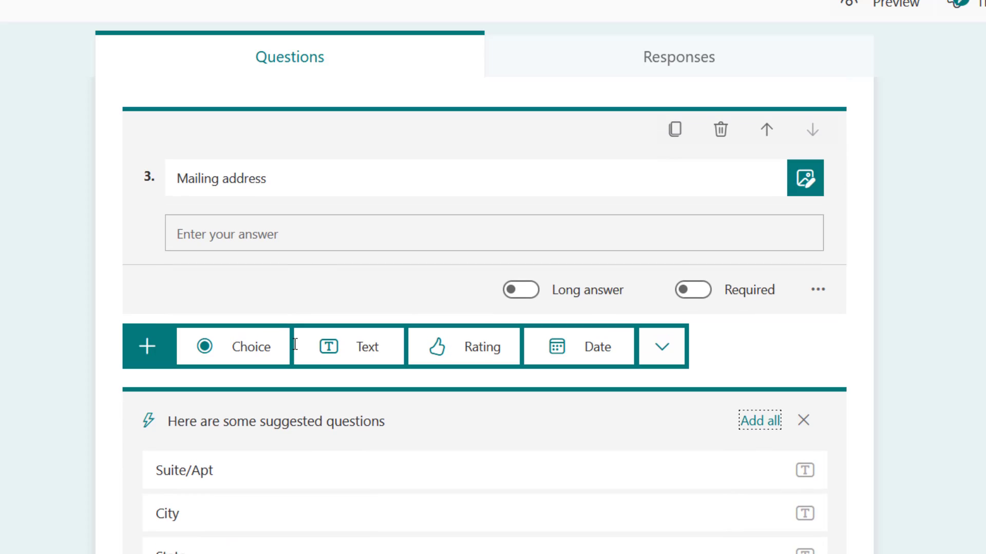
- Let the Mailing address question accept long answers
{"action": "left_click", "coordinate": [803, 421]}
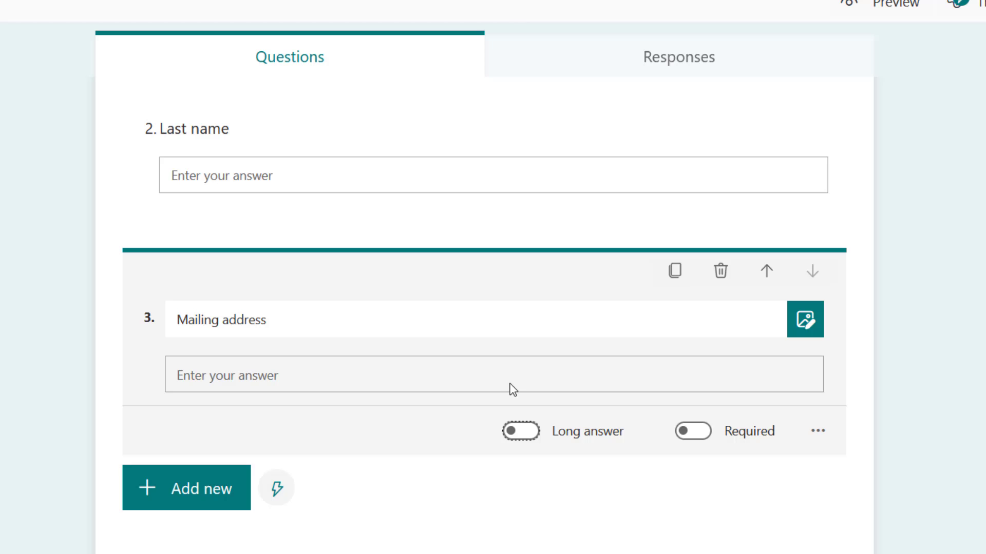
{"action": "left_click", "coordinate": [521, 432]}
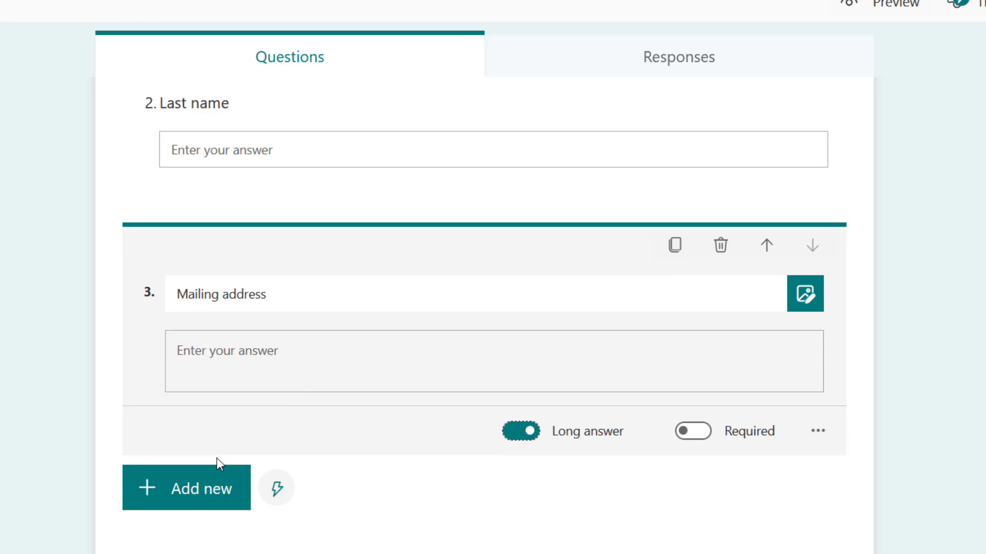
- Add a Gender choice question with options Female and Male
{"action": "left_click", "coordinate": [185, 488]}
{"action": "type", "text": "Gen"}
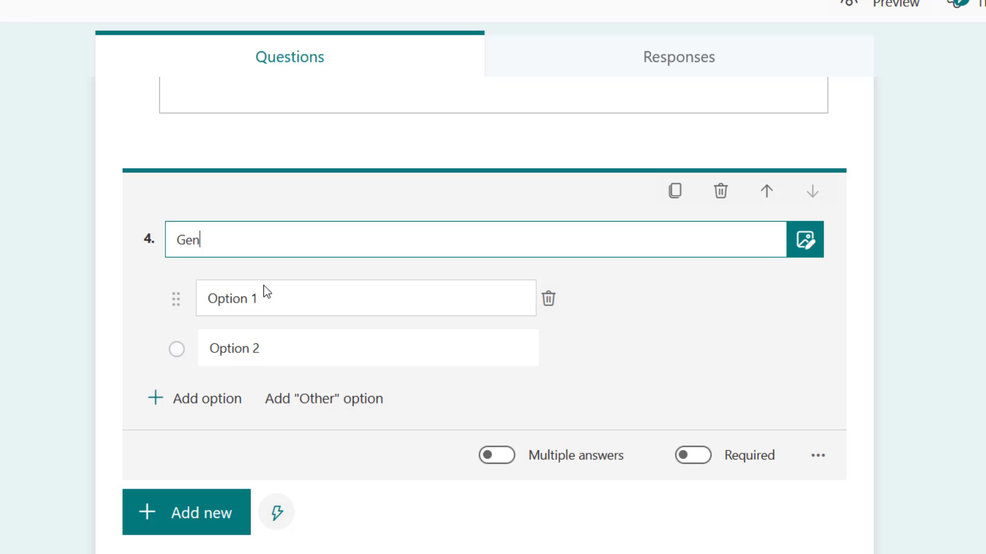
{"action": "type", "text": "der"}
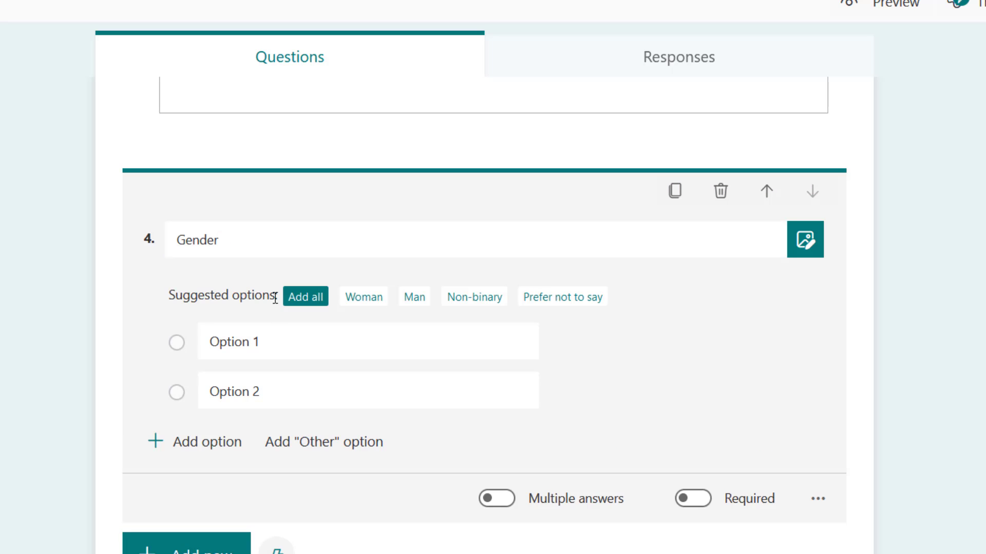
{"action": "type", "text": "Female"}
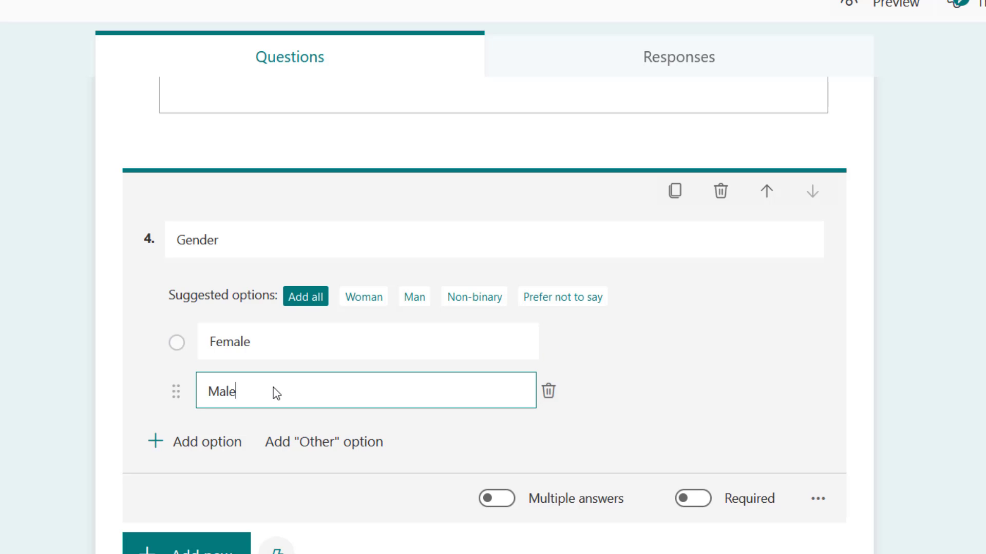
{"action": "left_click", "coordinate": [692, 499]}
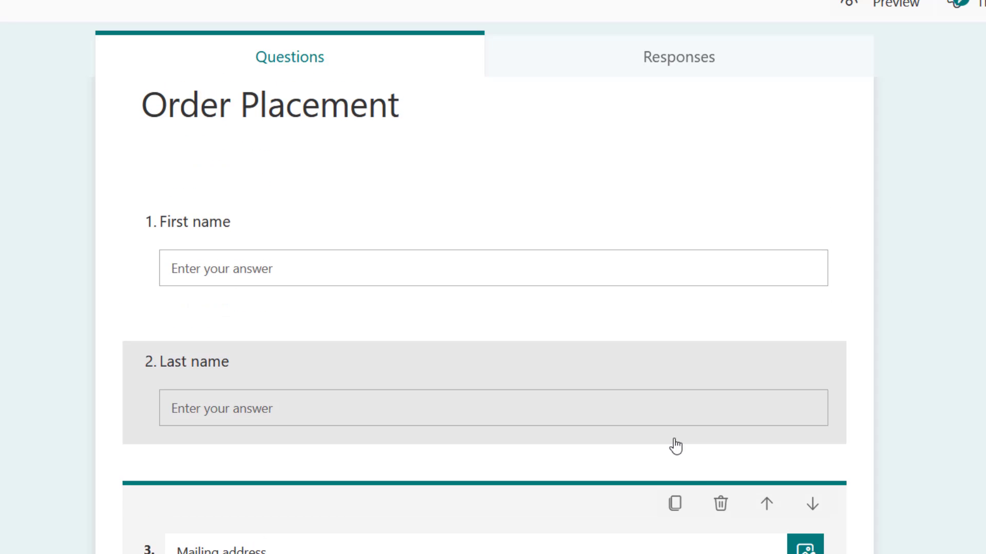
- Require Last name, Gender and Mailing address, and move Gender up to third position
{"action": "left_click", "coordinate": [692, 341]}
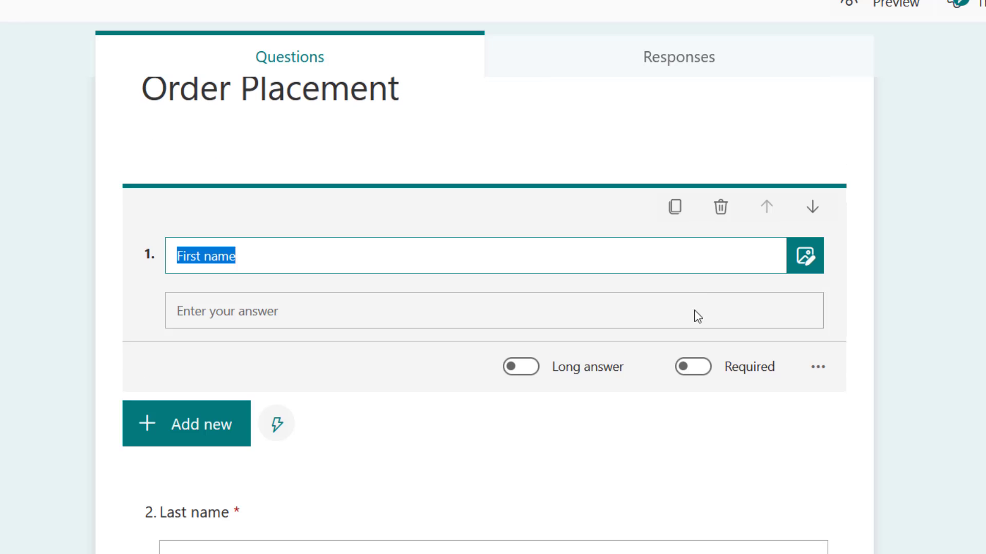
{"action": "scroll", "scroll_direction": "down", "scroll_amount": 3}
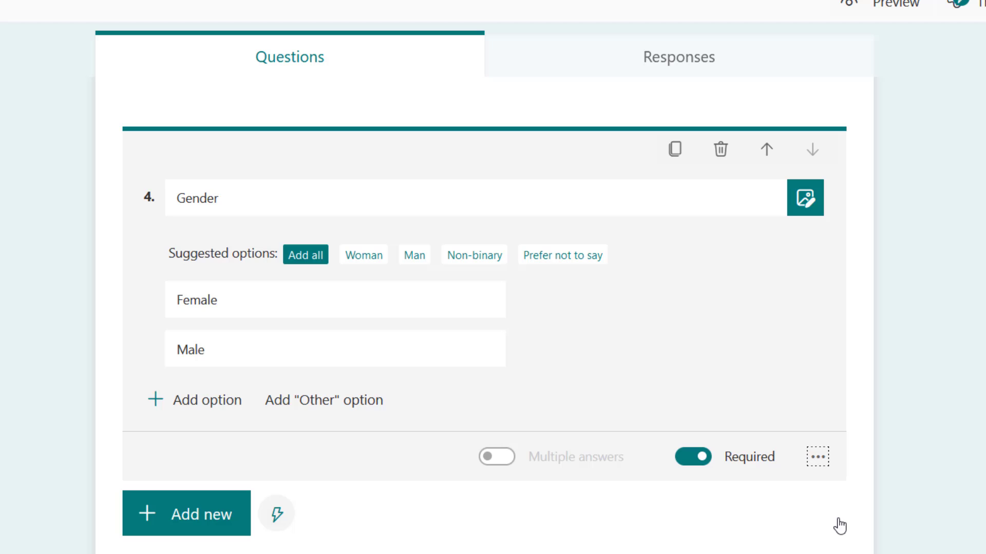
{"action": "left_click", "coordinate": [766, 150]}
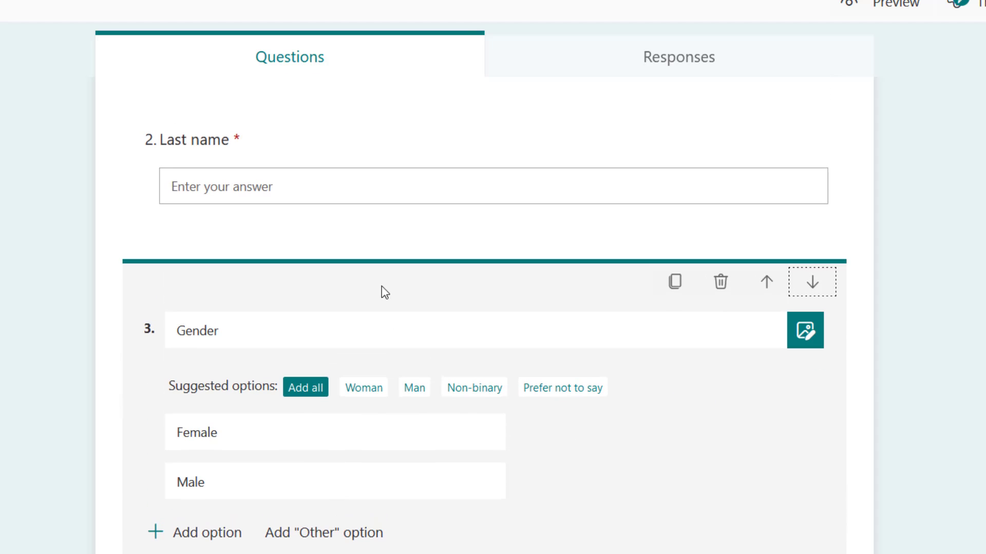
{"action": "scroll", "scroll_direction": "down", "scroll_amount": 3}
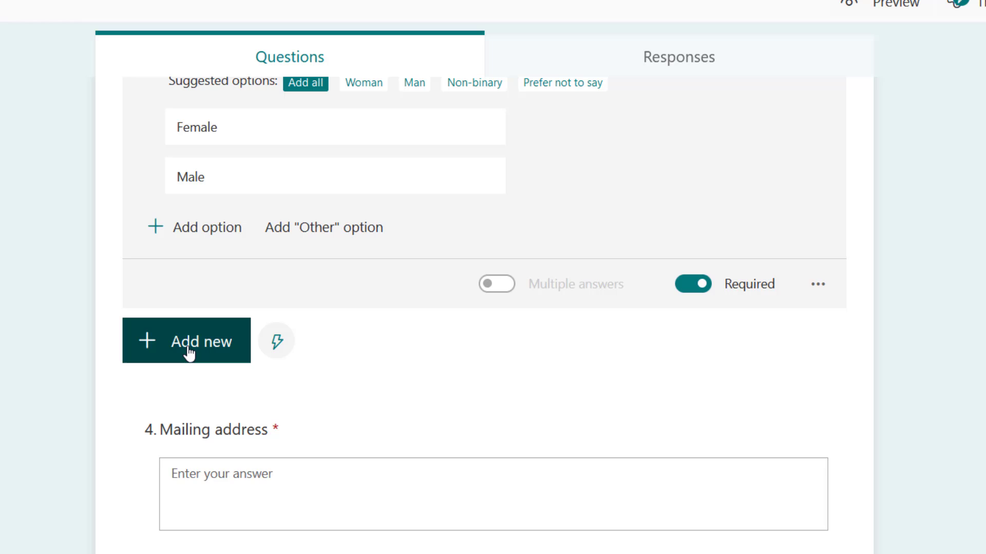
- Add a required text question titled 'Customer Email Address' and start a fifth choice question
{"action": "left_click", "coordinate": [186, 341]}
{"action": "type", "text": "Custome"}
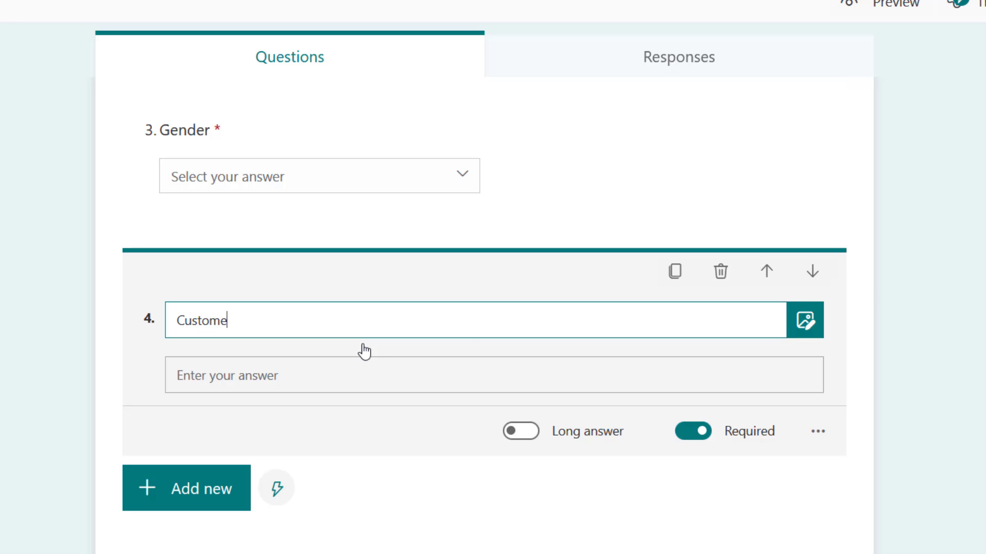
{"action": "type", "text": "r Email Add"}
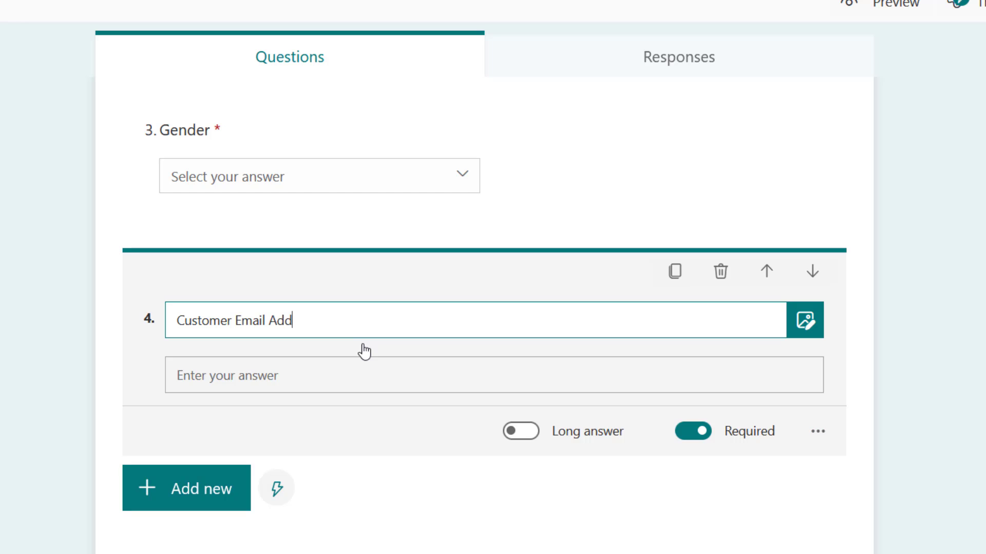
{"action": "type", "text": "ress"}
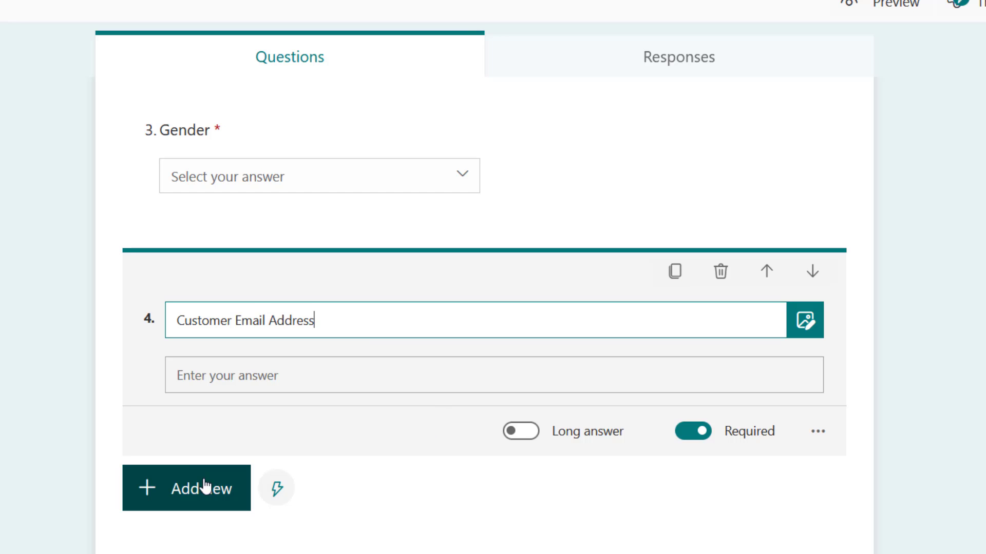
{"action": "left_click", "coordinate": [186, 487]}
{"action": "type", "text": "Pro"}
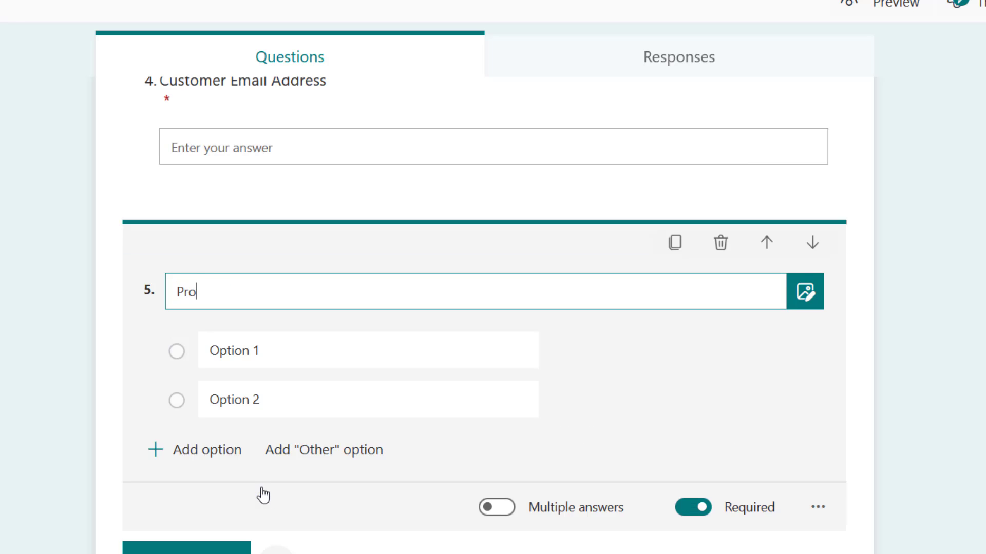
- Title question 5 'Product' with choices Power Automate, Power BI, Power Apps and Power Virtual Agent
{"action": "type", "text": "duct"}
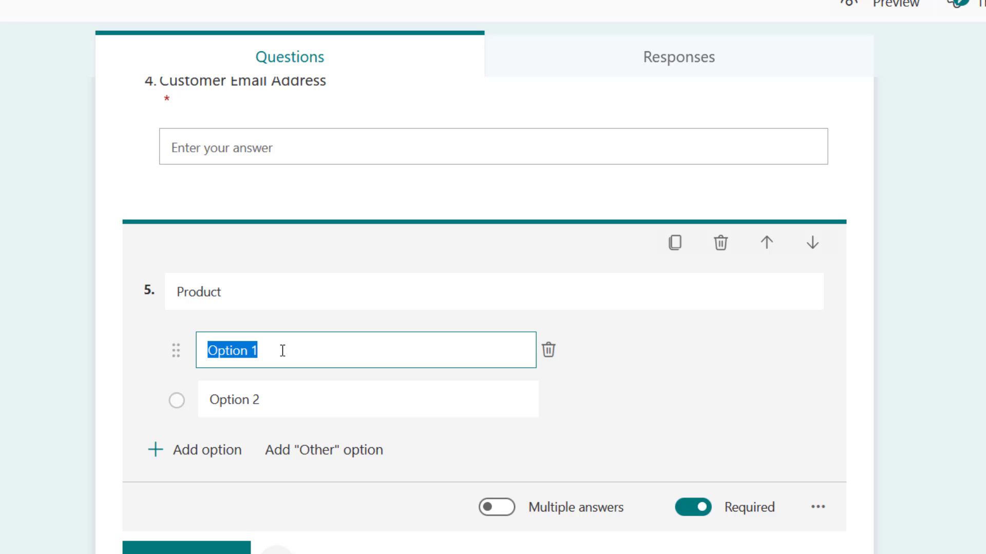
{"action": "type", "text": "Power AU"}
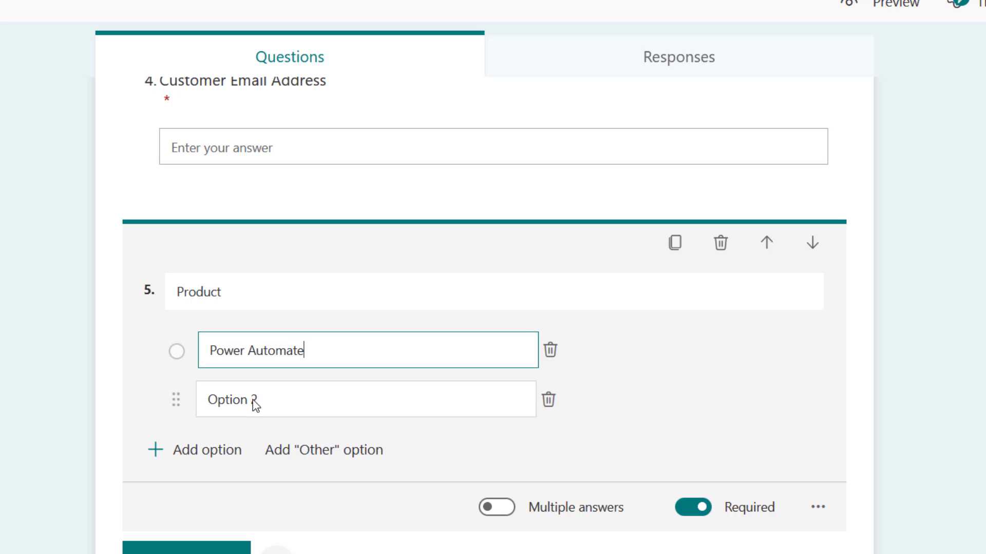
{"action": "type", "text": "Power Virtual Agent"}
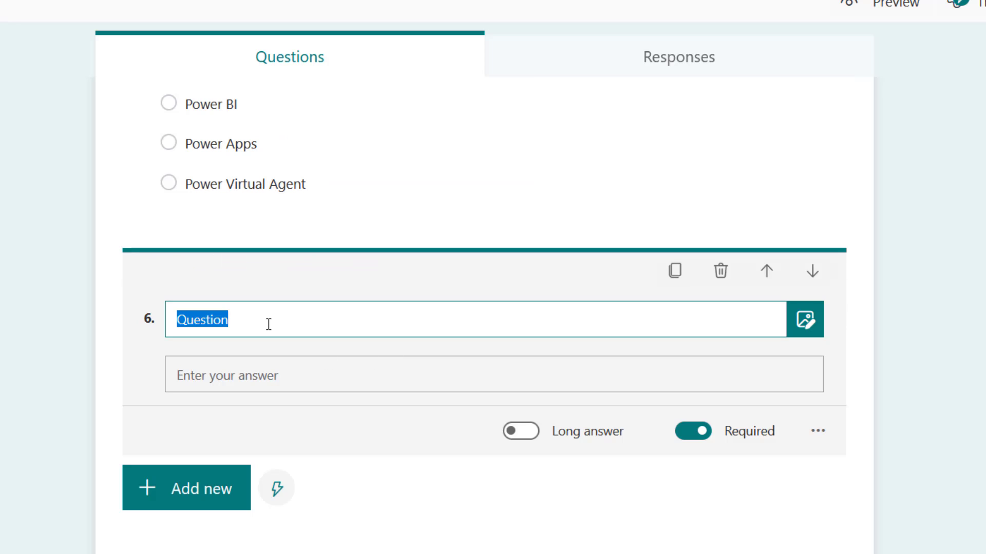
- Title question 6 'Amount Paid'
{"action": "type", "text": "AMount P"}
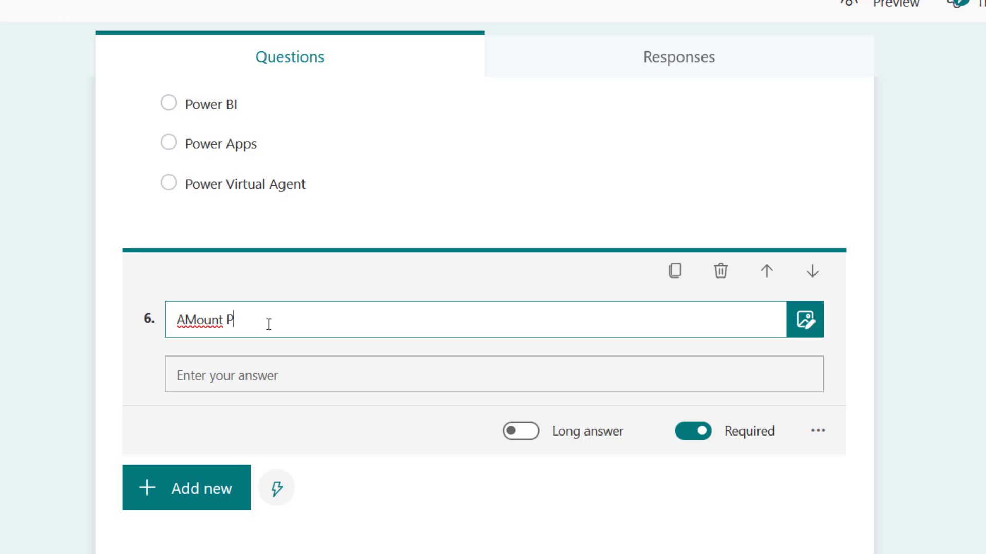
{"action": "type", "text": "aid"}
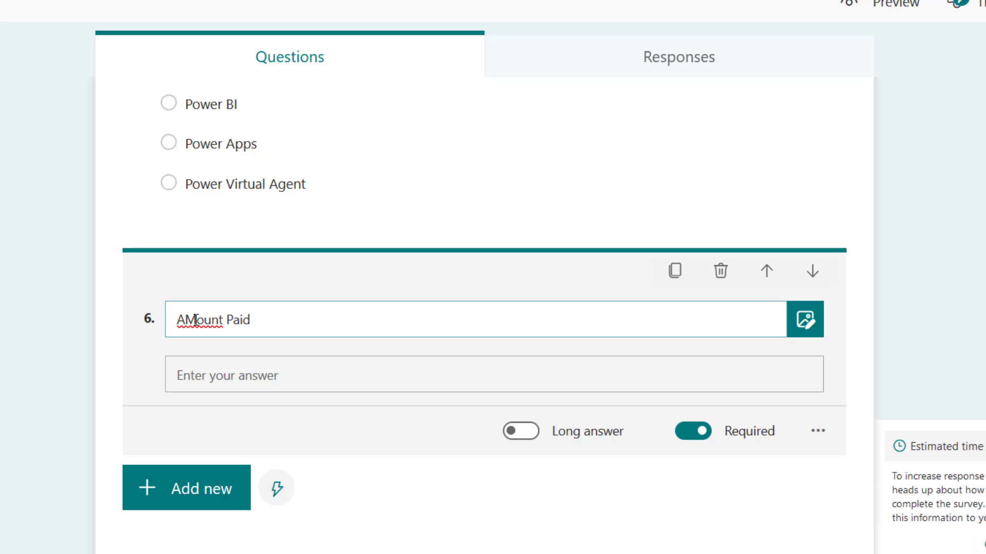
{"action": "key", "text": "Backspace"}
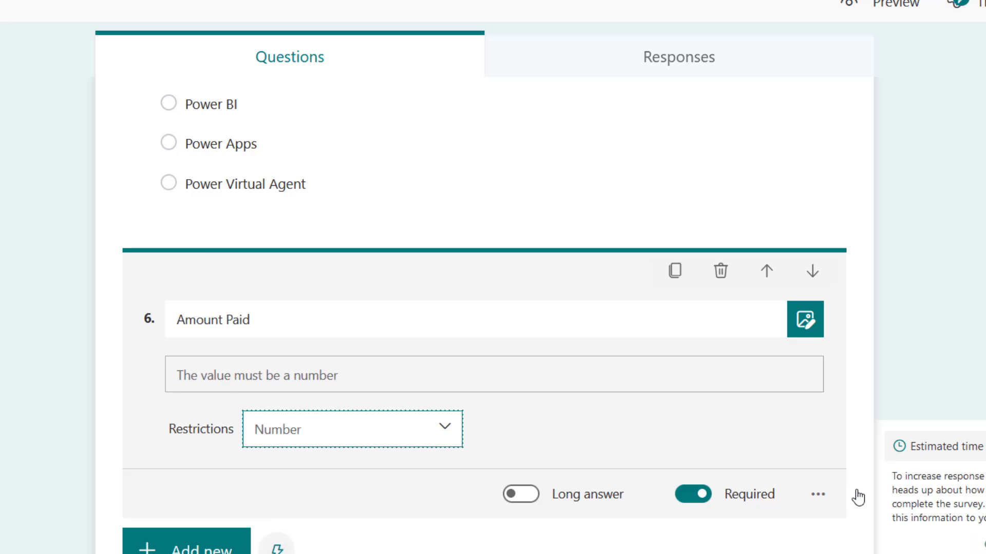
{"action": "mouse_move", "coordinate": [422, 432]}
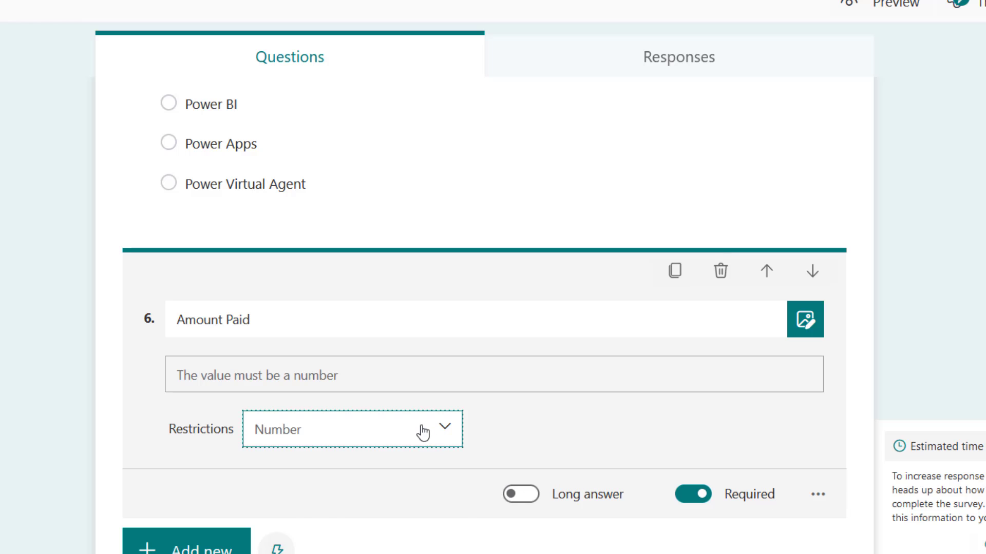
- Restrict Amount Paid to numbers greater than 49999
{"action": "left_click", "coordinate": [352, 430]}
{"action": "type", "text": "1"}
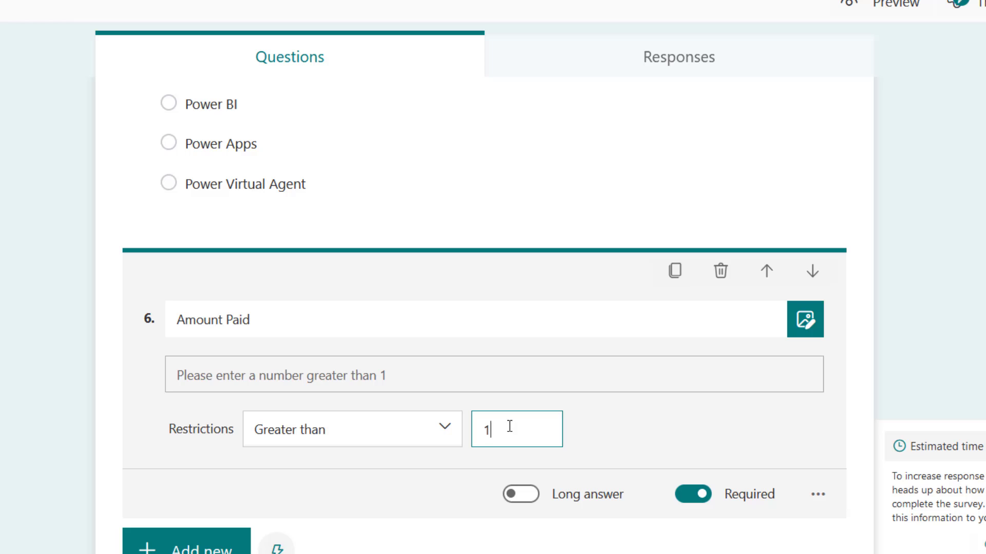
{"action": "double_click", "coordinate": [516, 429]}
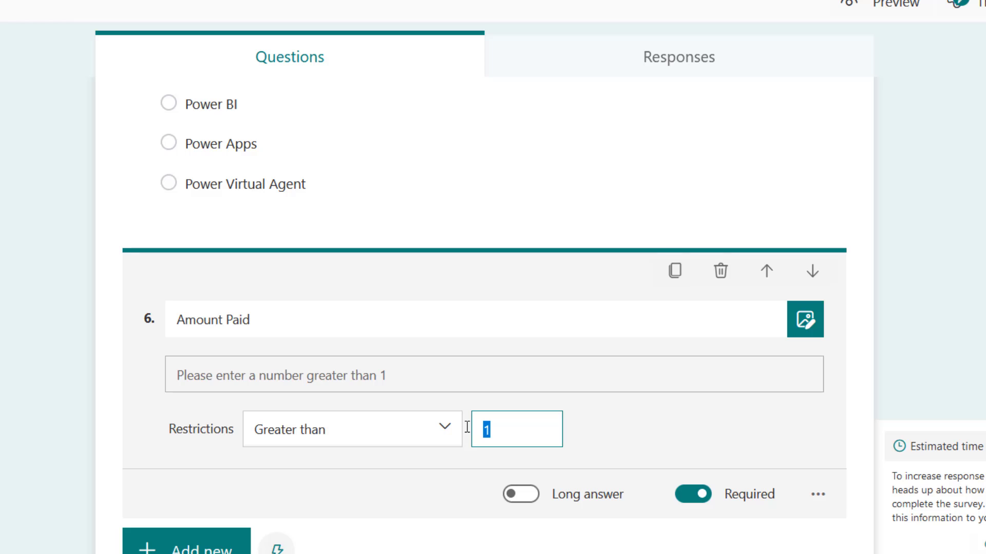
{"action": "type", "text": "4"}
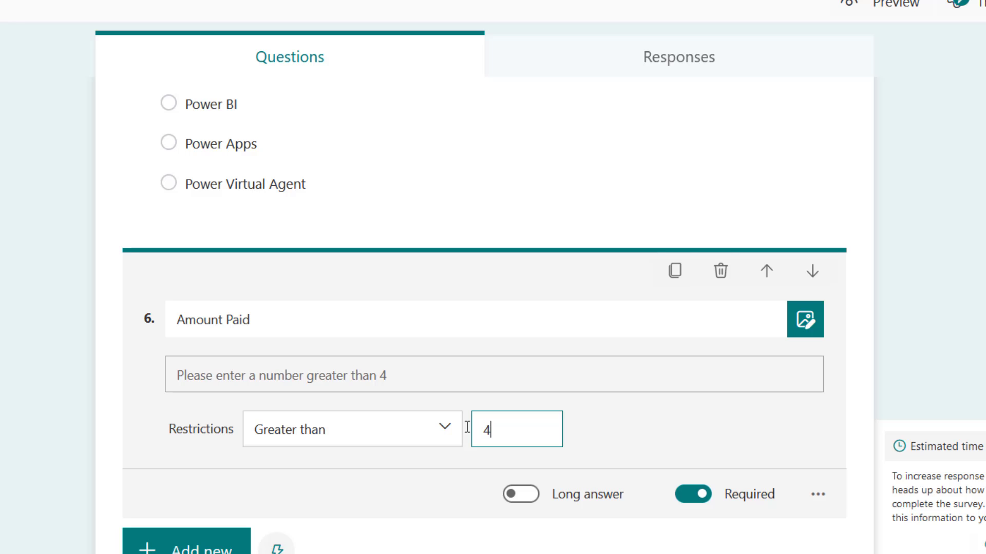
{"action": "type", "text": "9999"}
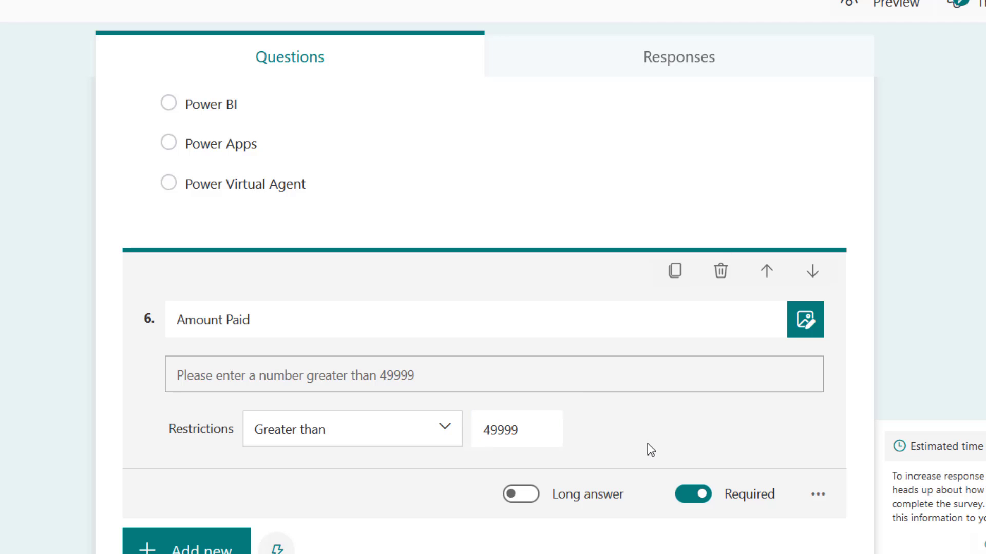
{"action": "mouse_move", "coordinate": [657, 479]}
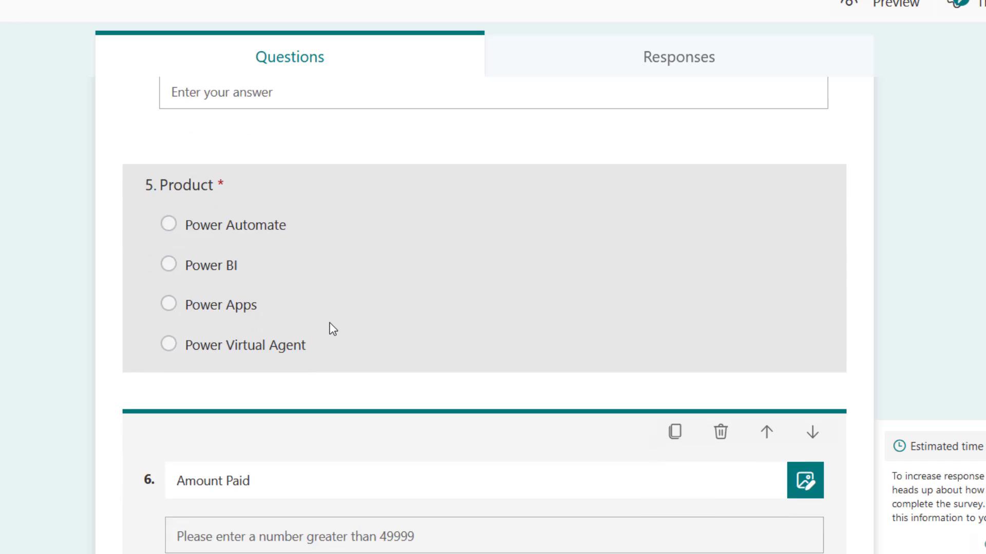
{"action": "scroll", "scroll_direction": "down", "scroll_amount": 3}
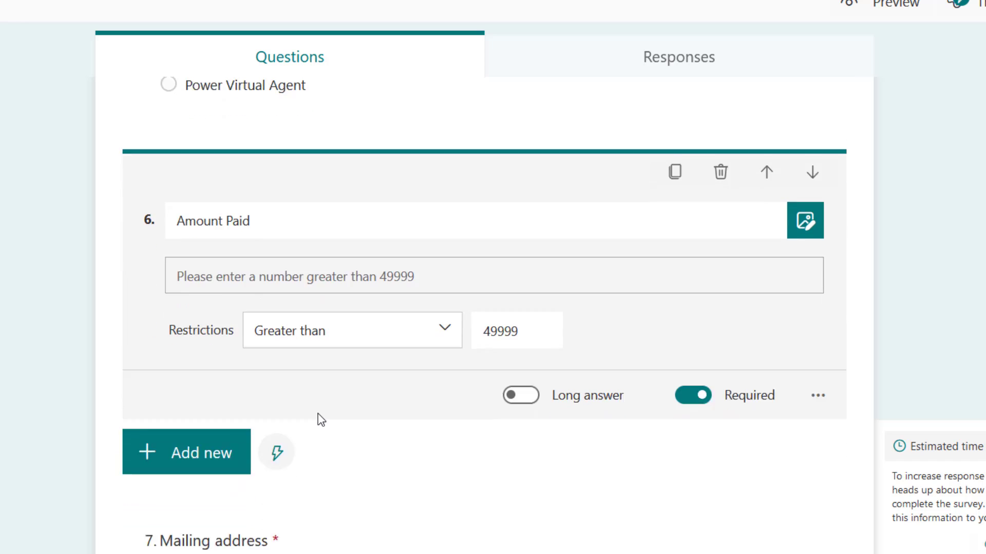
- Add a required date question 'Training Commencement Date' after Amount Paid
{"action": "left_click", "coordinate": [186, 451]}
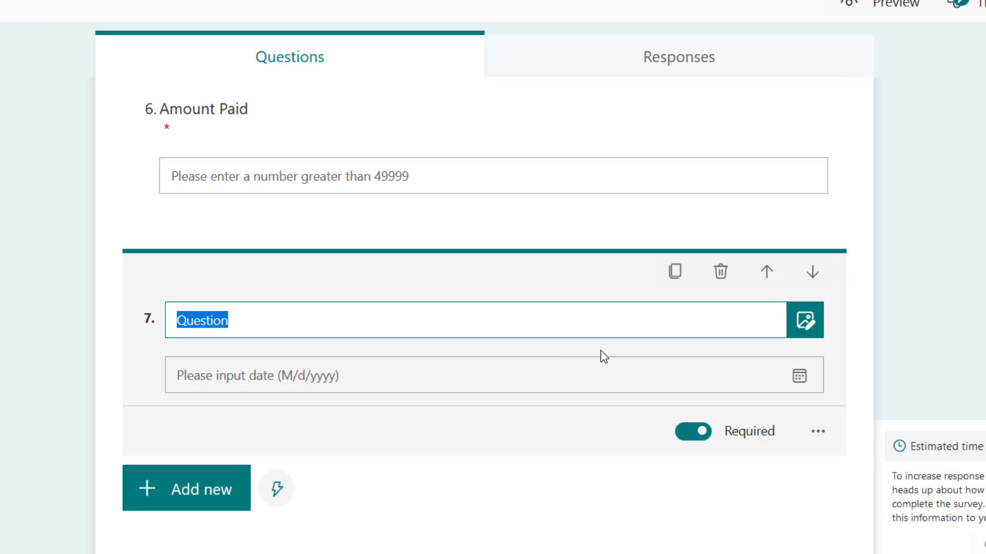
{"action": "type", "text": "Training"}
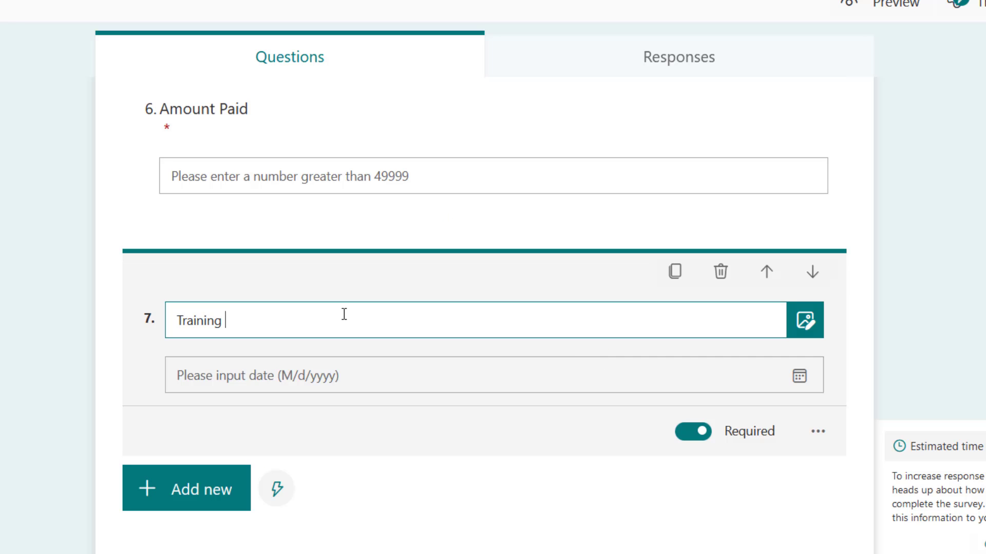
{"action": "type", "text": "Commencement Date"}
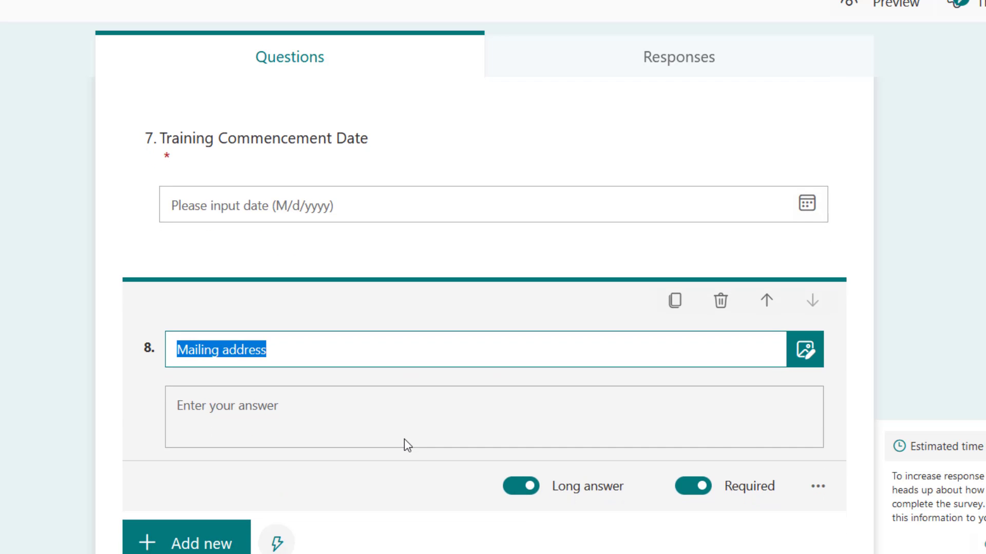
{"action": "mouse_move", "coordinate": [388, 334]}
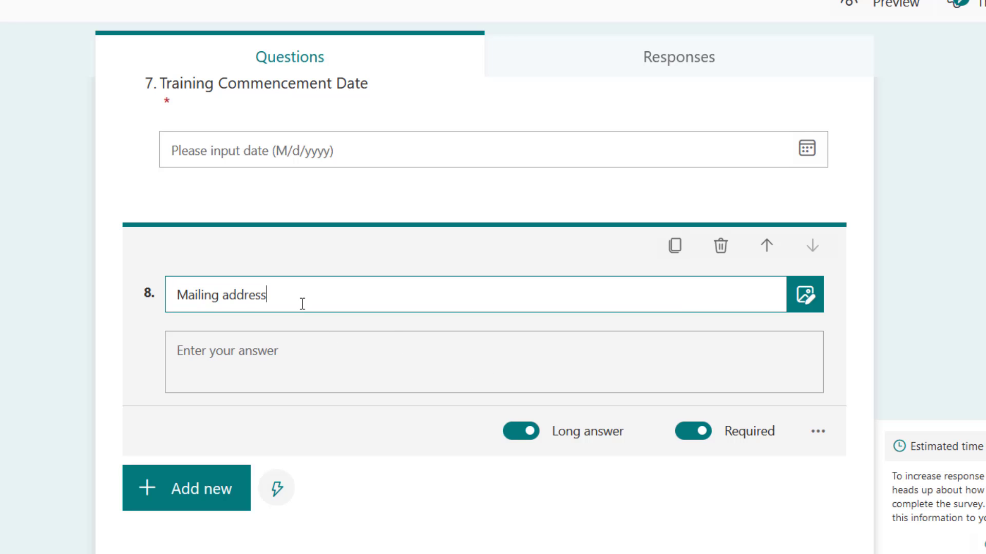
{"action": "mouse_move", "coordinate": [813, 432]}
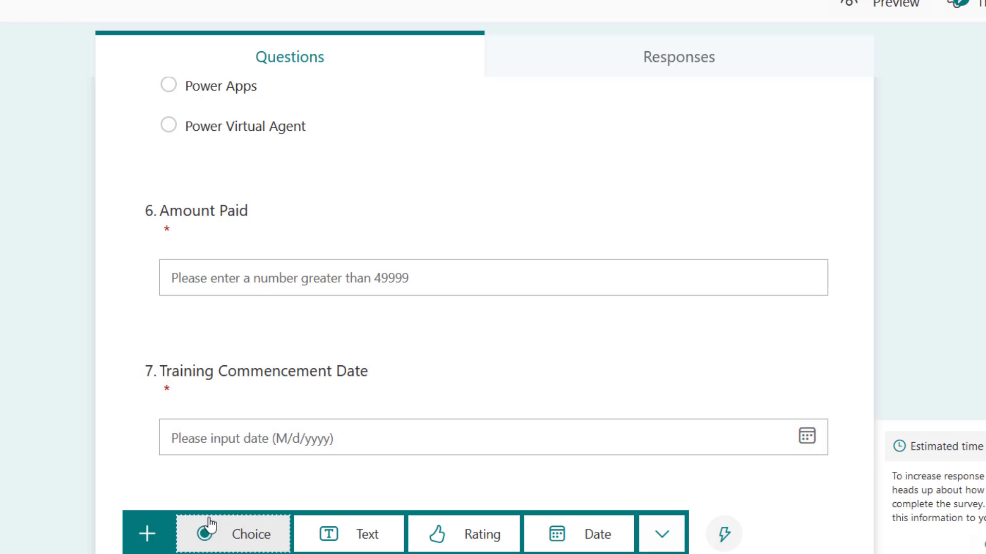
- Add a choice question titled 'Employment Status'
{"action": "left_click", "coordinate": [251, 534]}
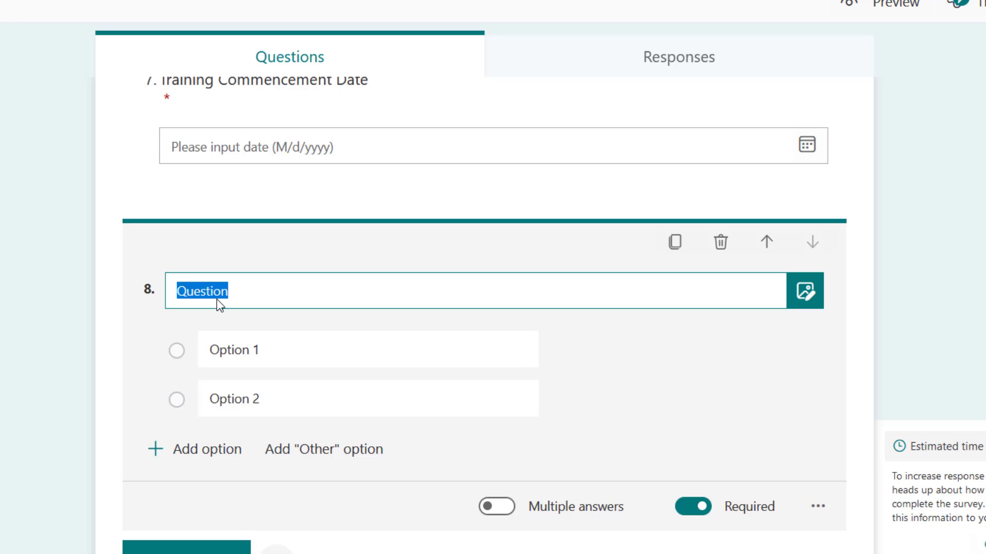
{"action": "type", "text": "EMployment STa"}
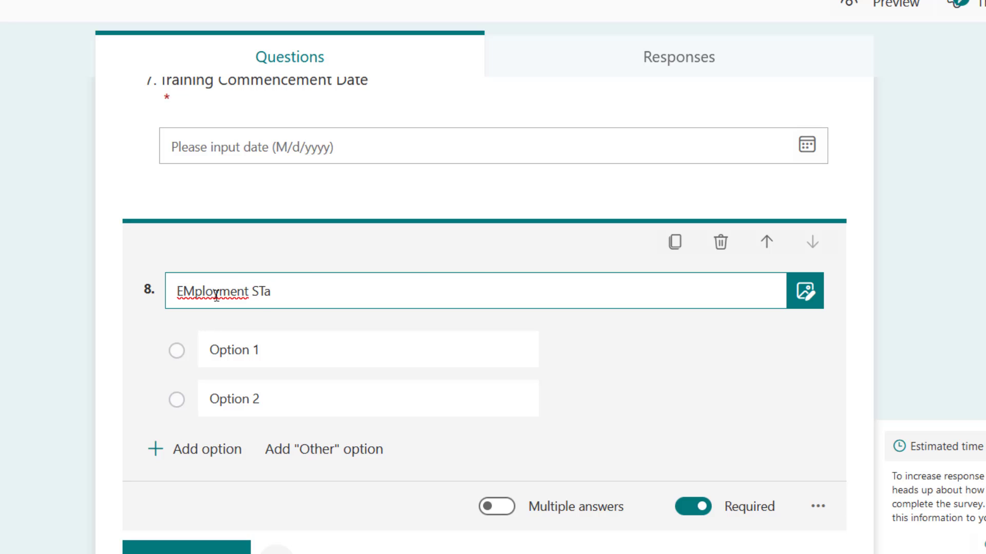
{"action": "type", "text": "Employme"}
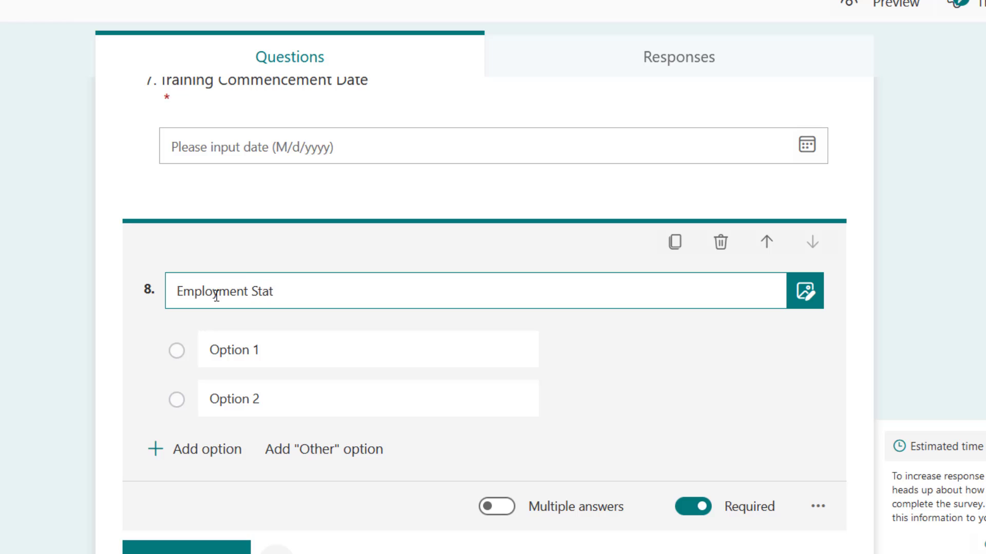
{"action": "type", "text": "us"}
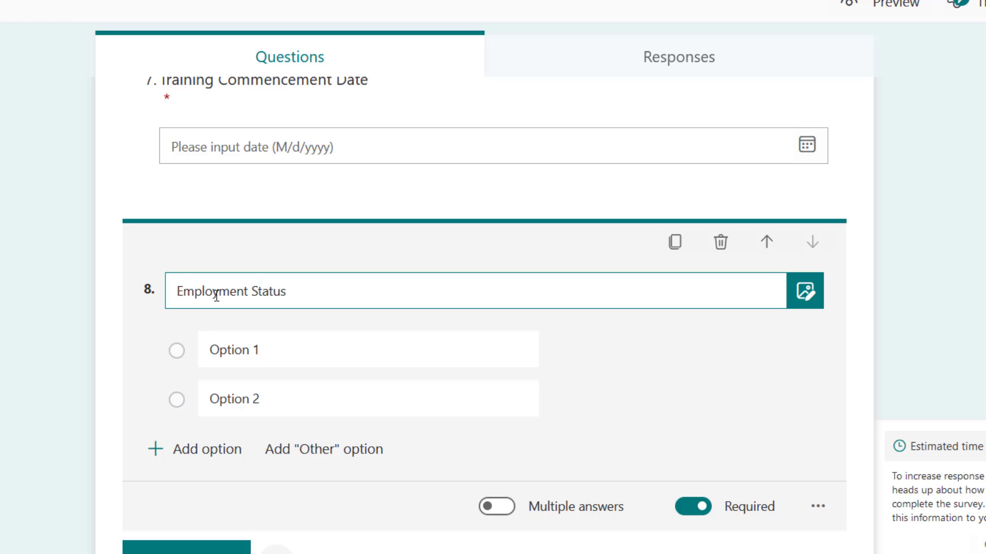
- Give it the choices Student, Self-Employed, Employed and Unemployed
{"action": "left_click", "coordinate": [287, 293]}
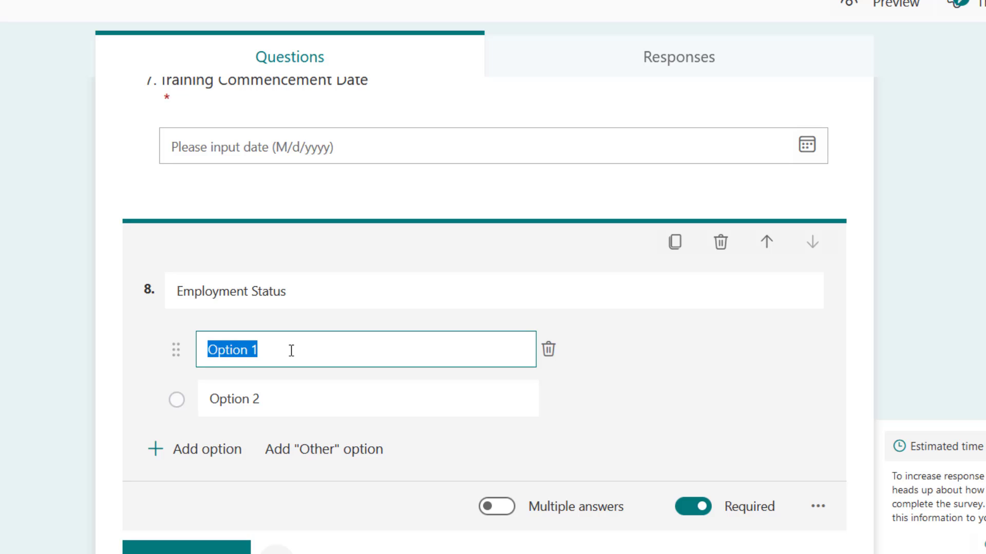
{"action": "type", "text": "Student"}
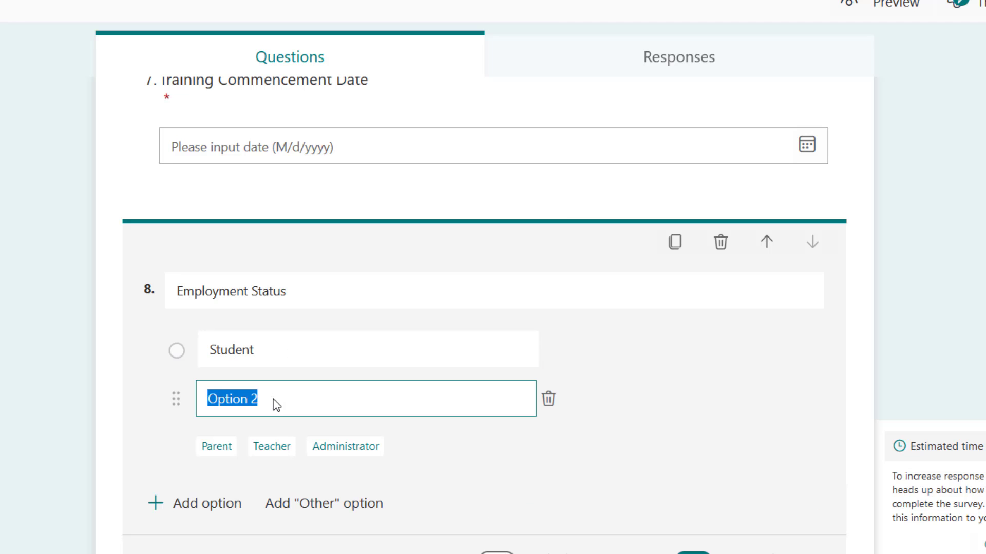
{"action": "type", "text": "Self-Emplo"}
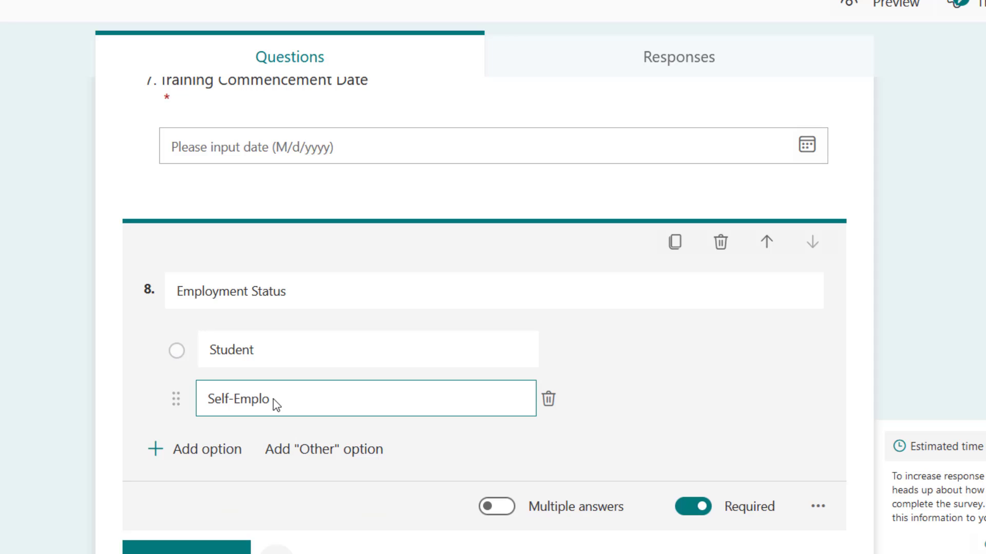
{"action": "left_click", "coordinate": [208, 449]}
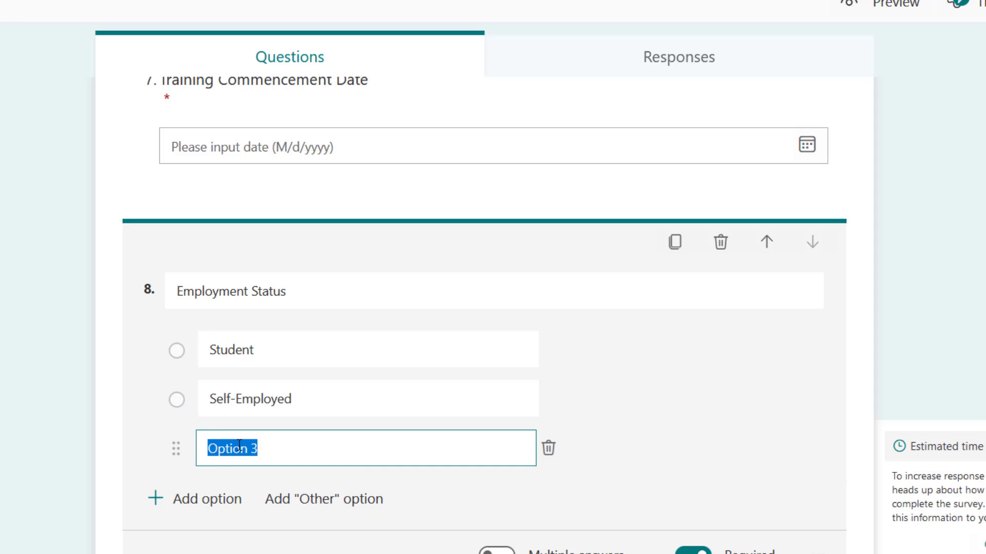
{"action": "mouse_move", "coordinate": [296, 444]}
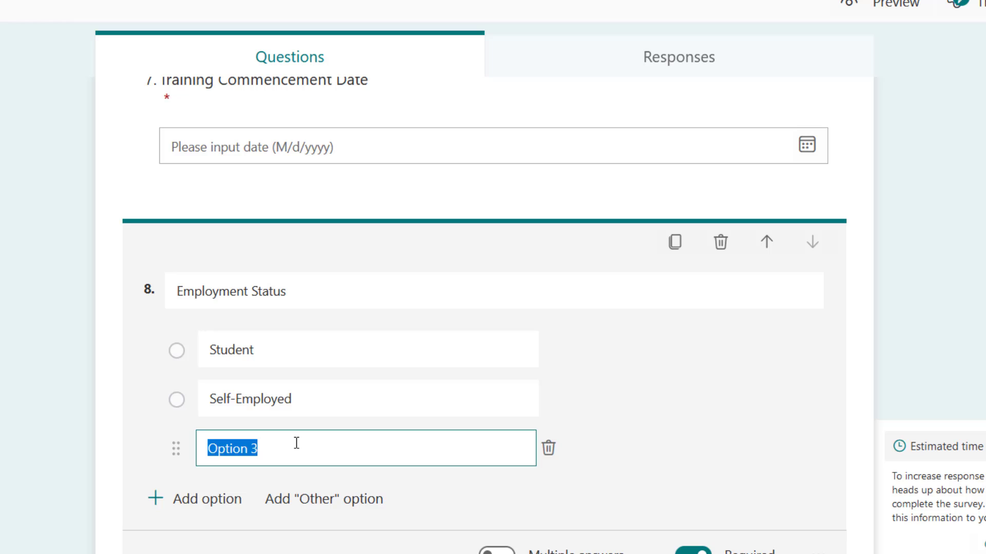
{"action": "type", "text": "Employed"}
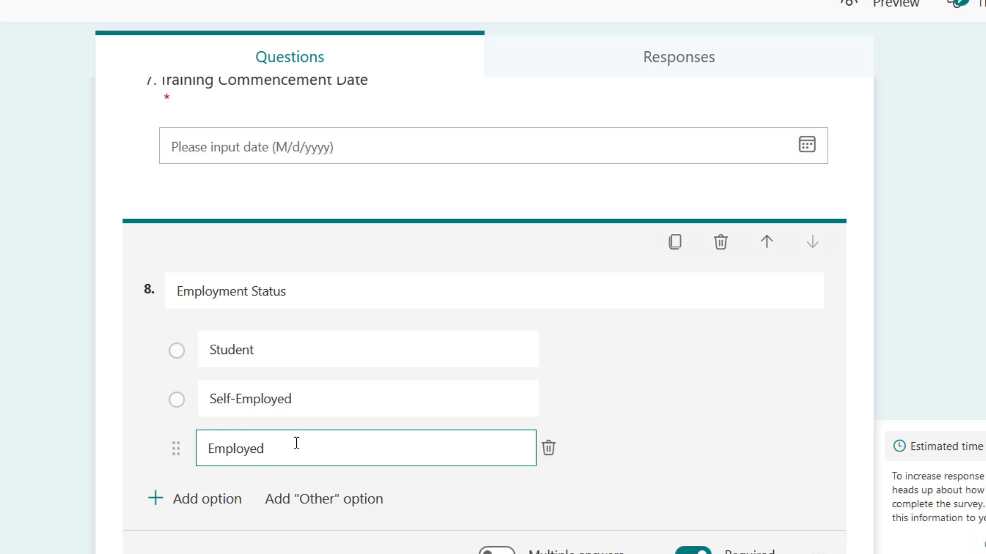
{"action": "type", "text": "U"}
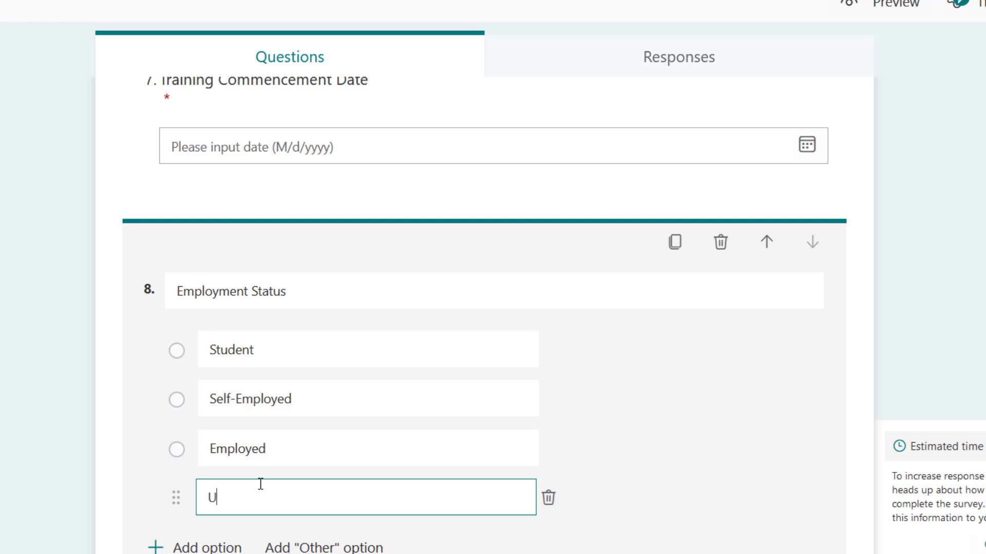
{"action": "type", "text": "nemployed"}
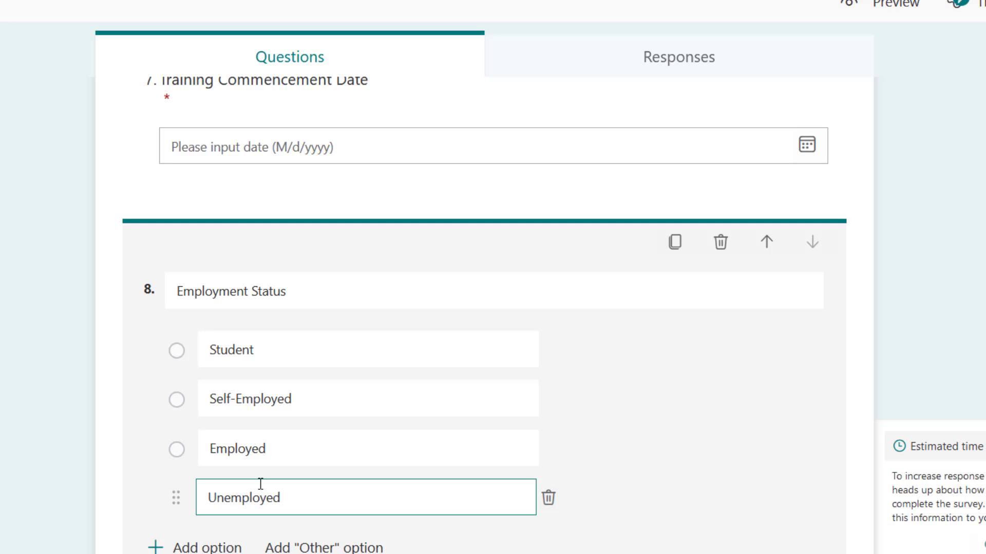
{"action": "scroll", "scroll_direction": "down", "scroll_amount": 3}
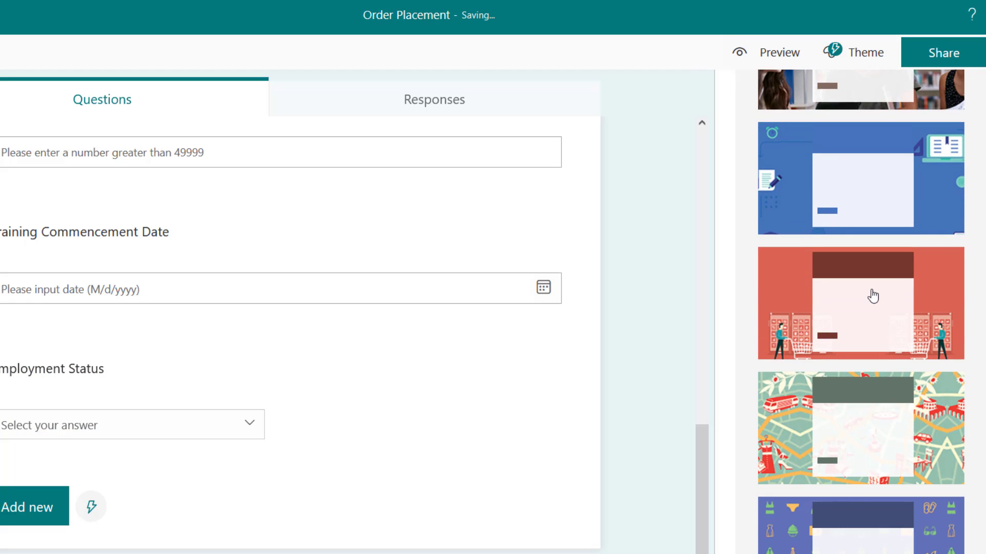
- Apply the blue computer-illustration theme from the theme list and switch to the respondent preview
{"action": "scroll", "scroll_direction": "down", "scroll_amount": 3}
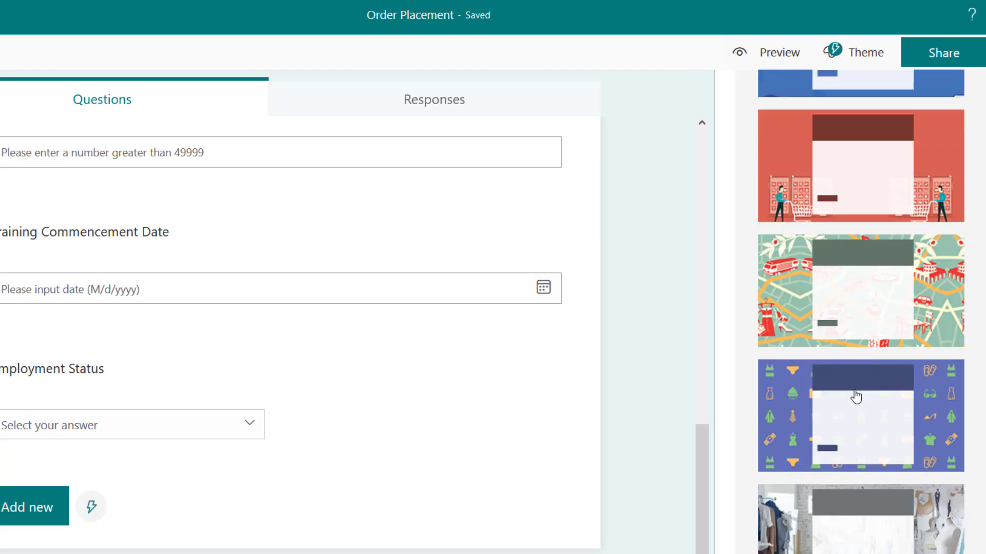
{"action": "scroll", "scroll_direction": "down", "scroll_amount": 3}
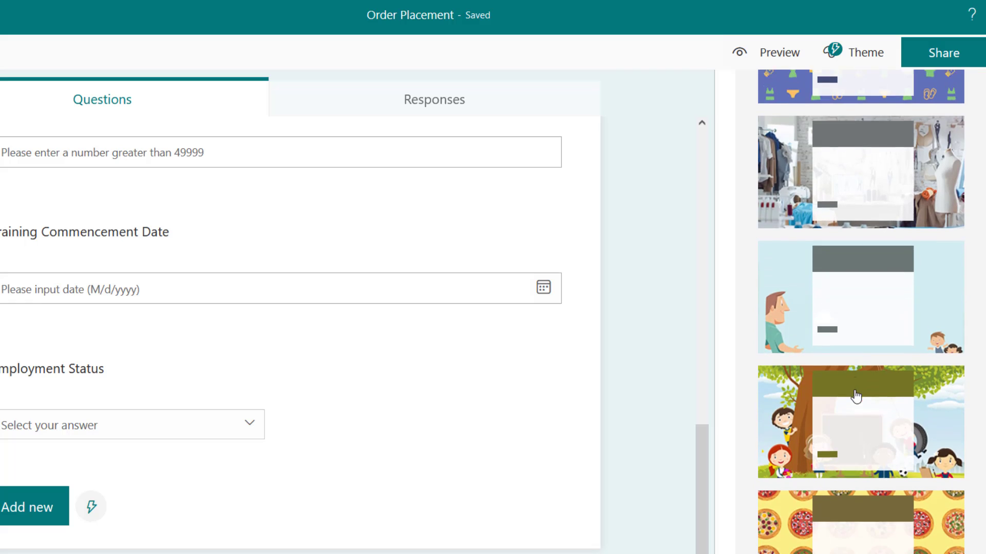
{"action": "scroll", "scroll_direction": "down", "scroll_amount": 3}
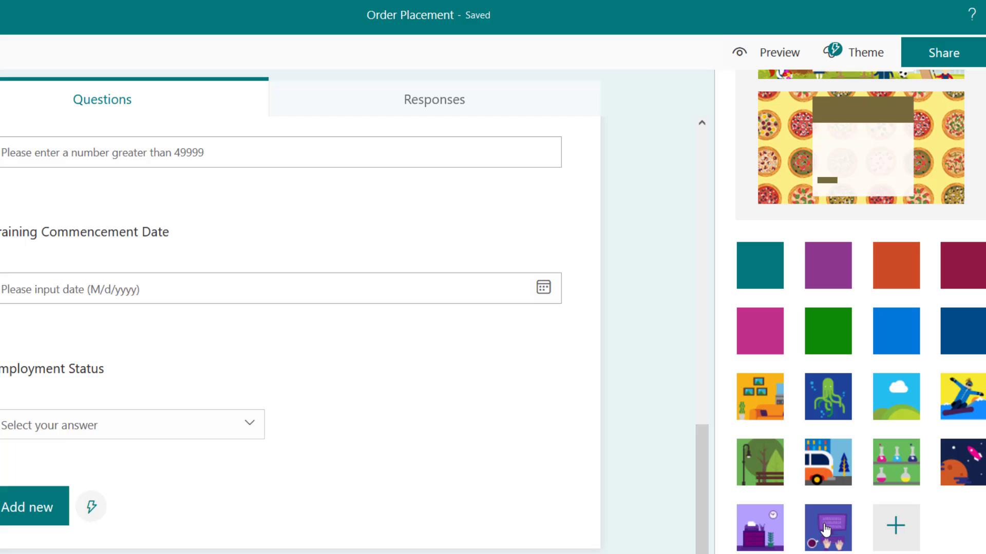
{"action": "left_click", "coordinate": [828, 528]}
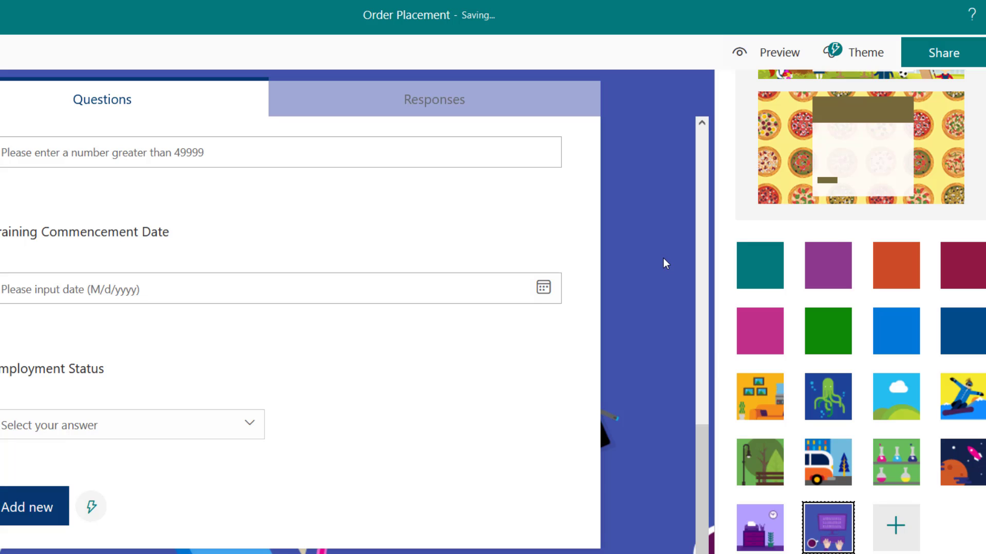
{"action": "left_click", "coordinate": [780, 53]}
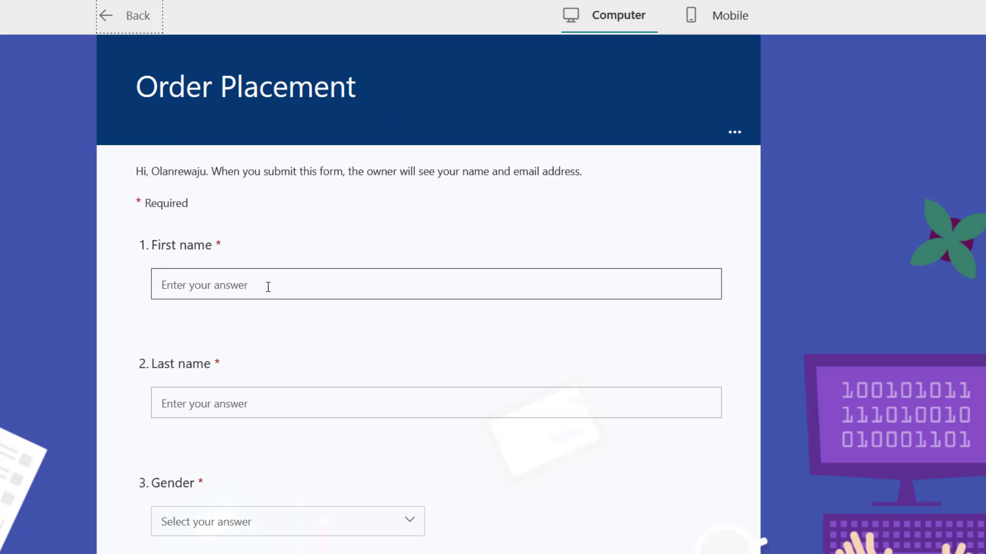
- Scroll the preview through the themed questions to Training Commencement Date and back up
{"action": "scroll", "scroll_direction": "down", "scroll_amount": 3}
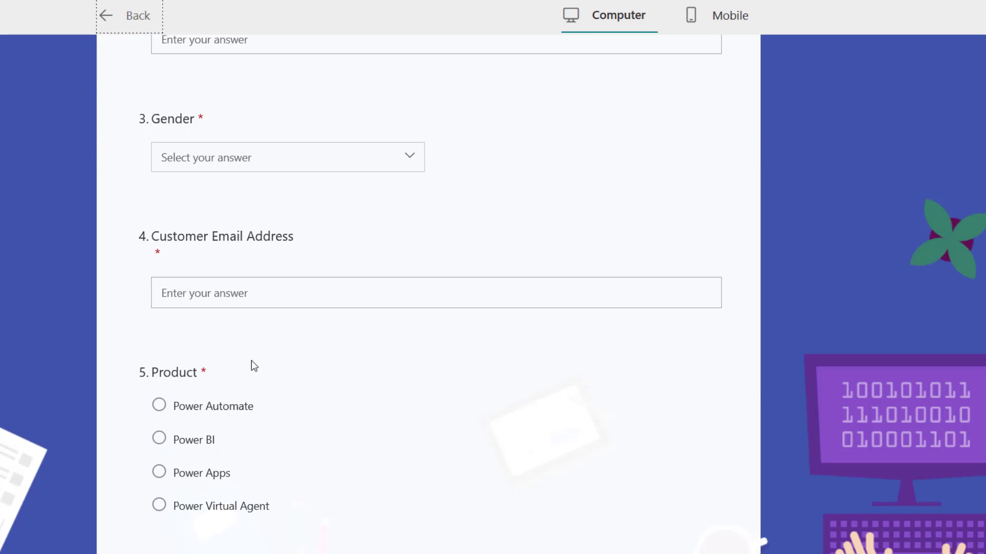
{"action": "scroll", "scroll_direction": "down", "scroll_amount": 3}
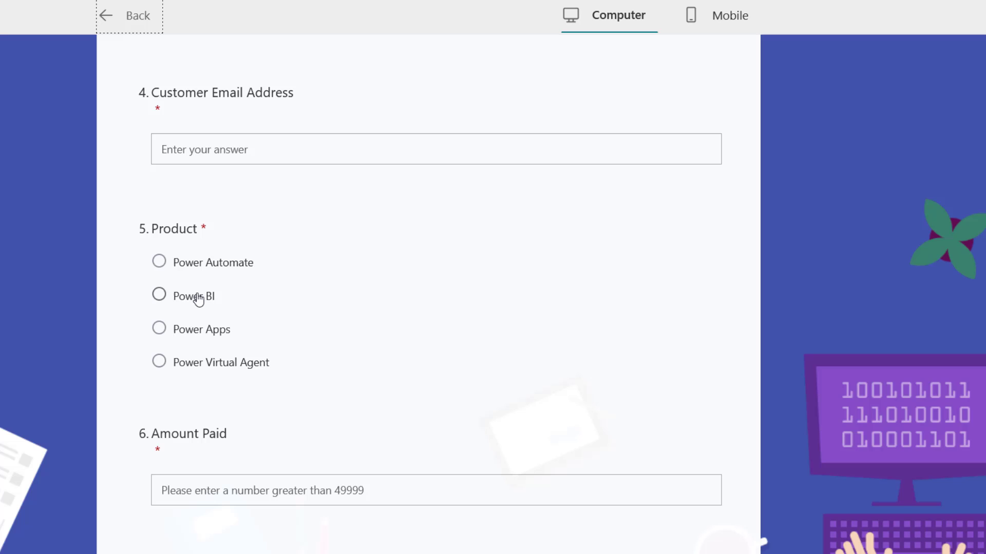
{"action": "scroll", "scroll_direction": "down", "scroll_amount": 3}
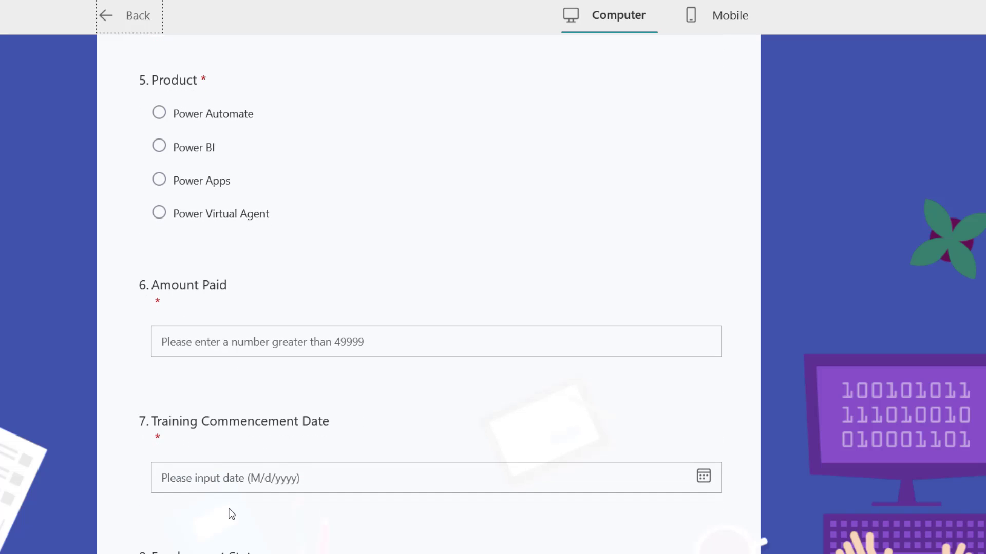
{"action": "scroll", "scroll_direction": "up", "scroll_amount": 3}
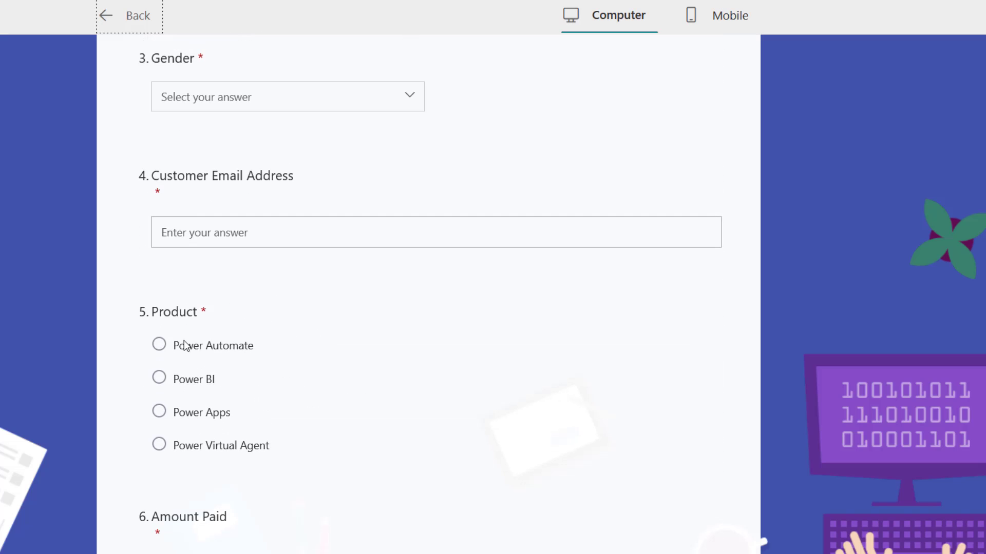
{"action": "mouse_move", "coordinate": [137, 16]}
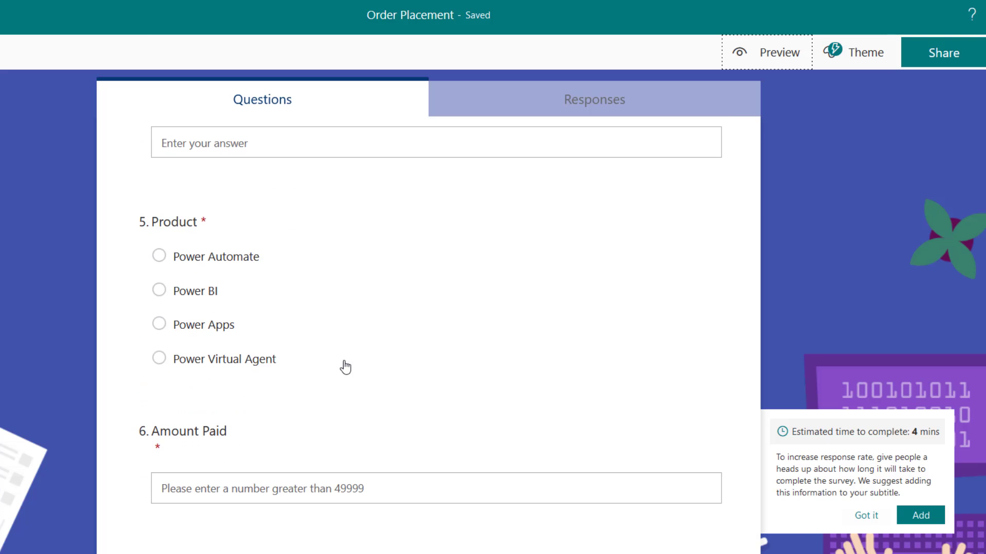
- Show the Product choices as a drop-down, then preview all eight questions down to Submit
{"action": "left_click", "coordinate": [176, 222]}
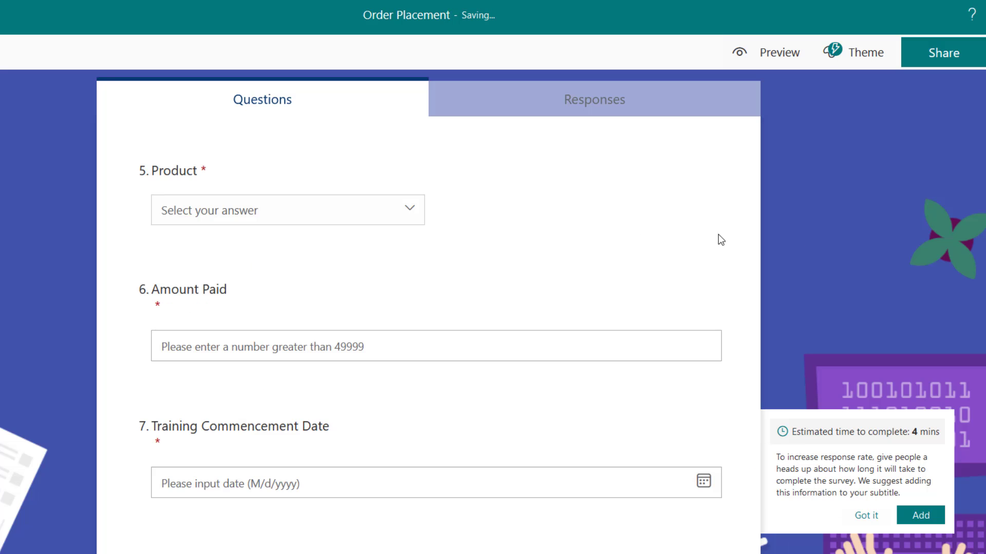
{"action": "left_click", "coordinate": [780, 51]}
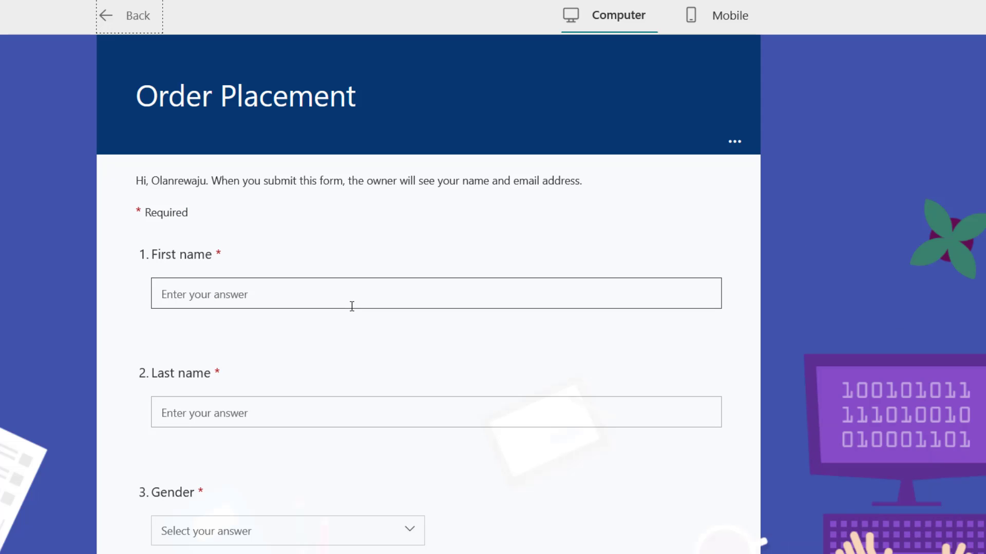
{"action": "scroll", "scroll_direction": "down", "scroll_amount": 3}
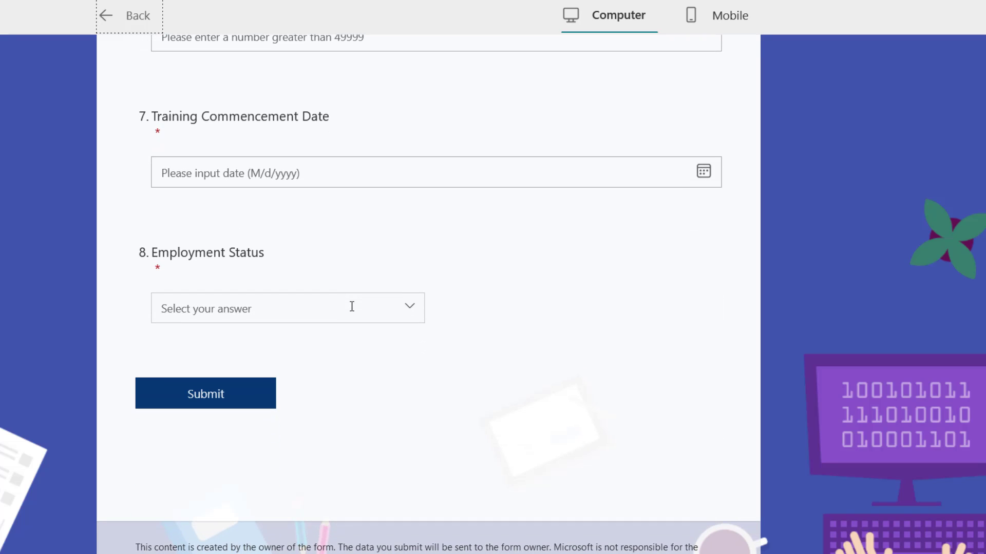
{"action": "mouse_move", "coordinate": [396, 218]}
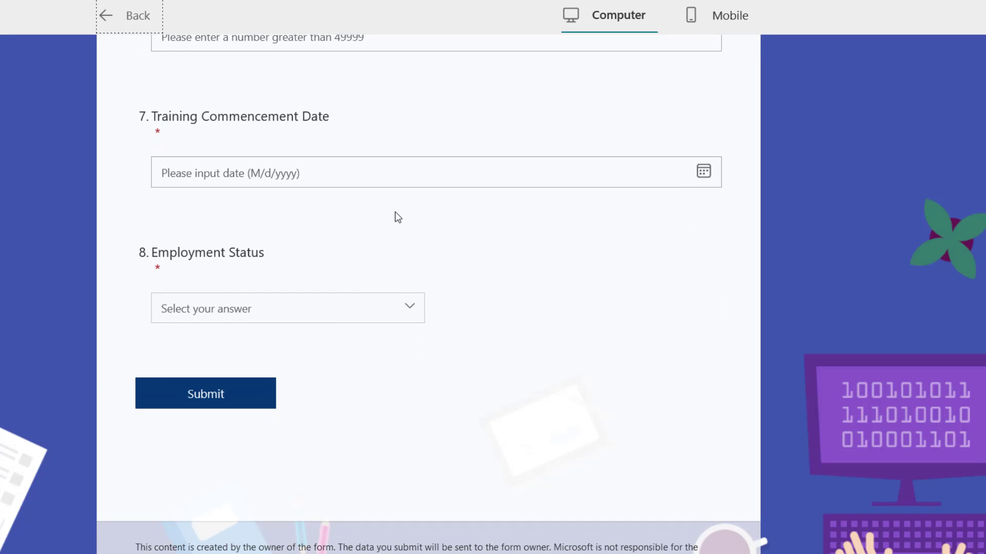